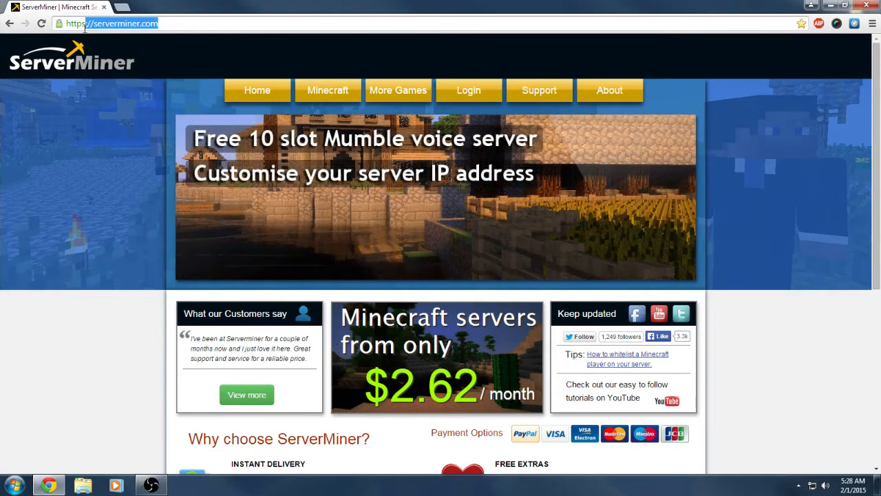
- Scroll the homepage down to the 'Why choose ServerMiner?' features and payment options
right_click(106, 23)
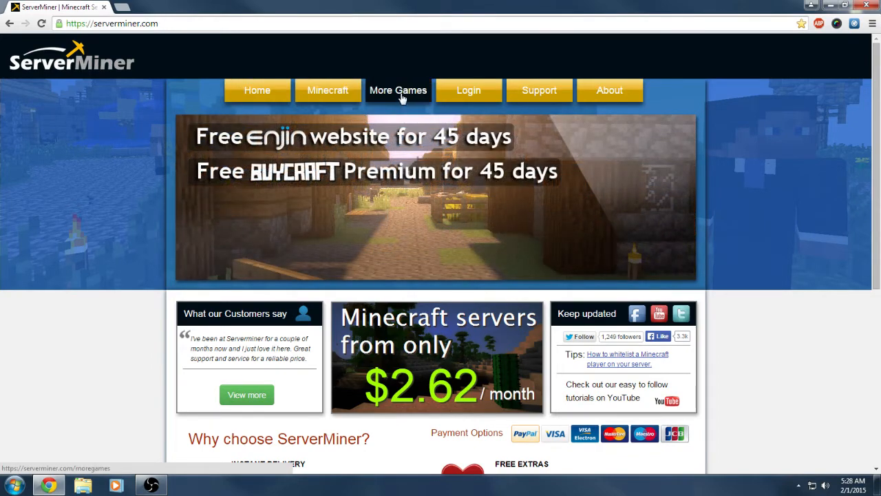
click(398, 90)
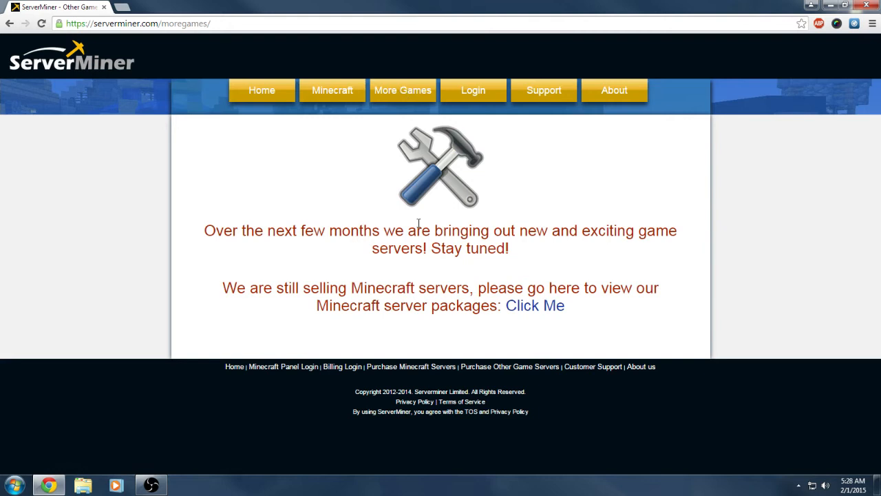
mouse_move(286, 233)
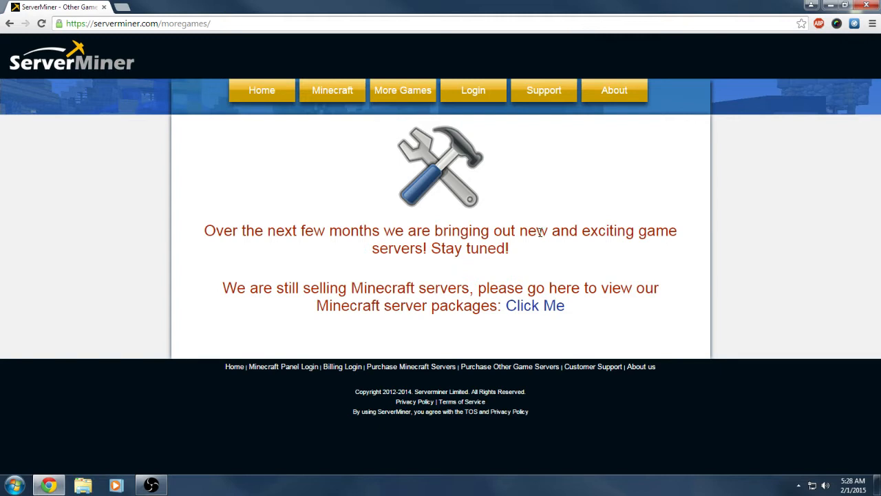
mouse_move(332, 91)
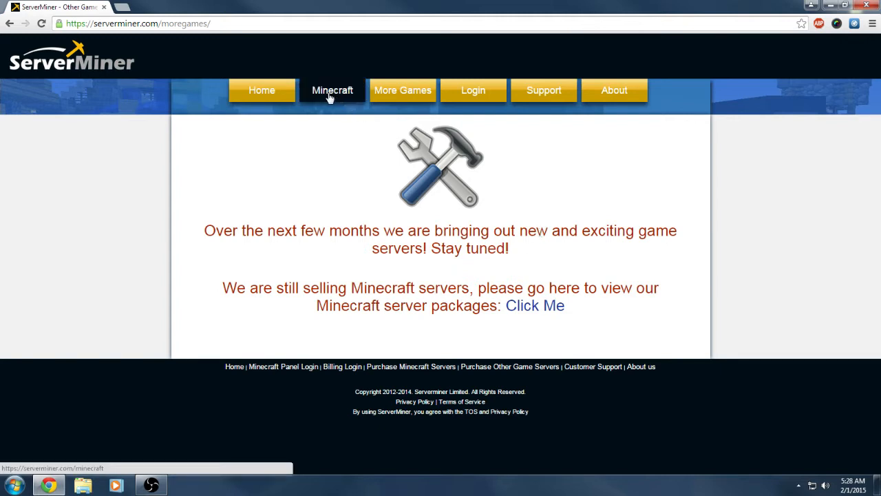
mouse_move(335, 108)
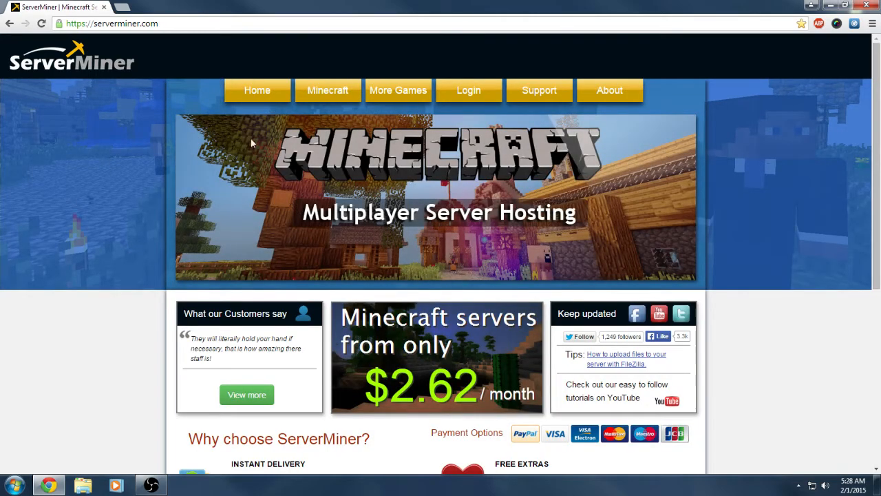
scroll(down, 3)
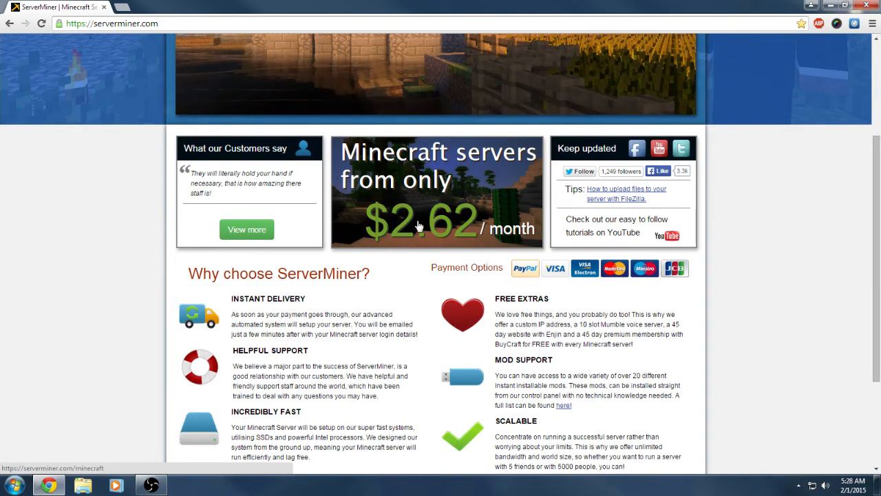
scroll(down, 3)
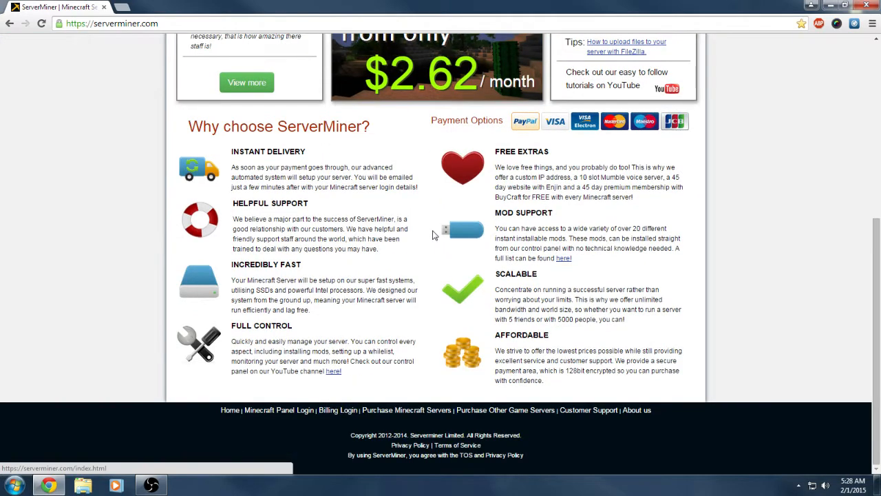
mouse_move(540, 131)
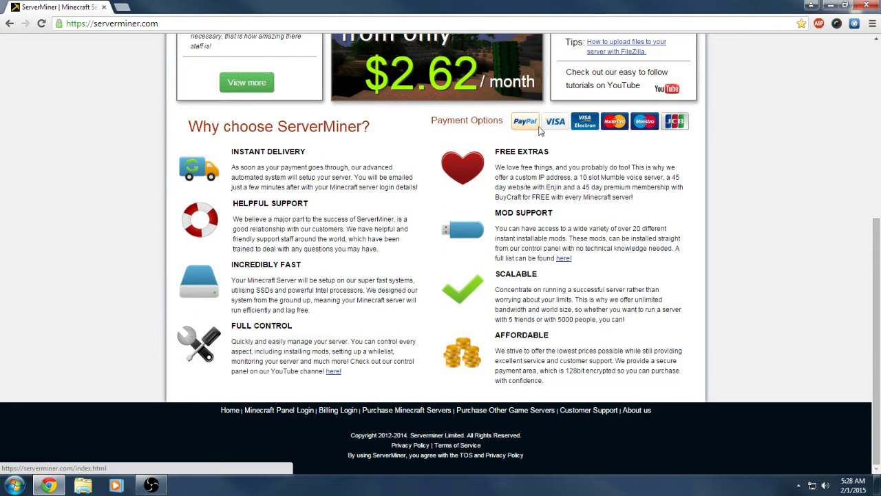
mouse_move(356, 185)
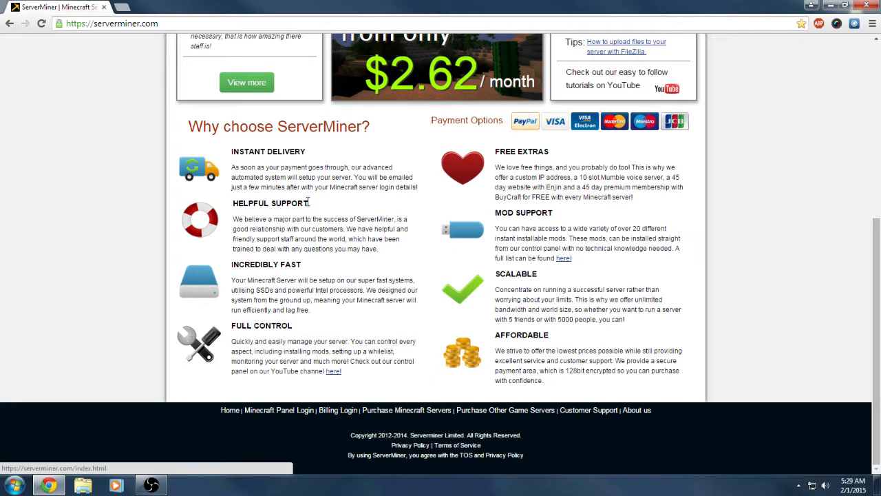
double_click(270, 202)
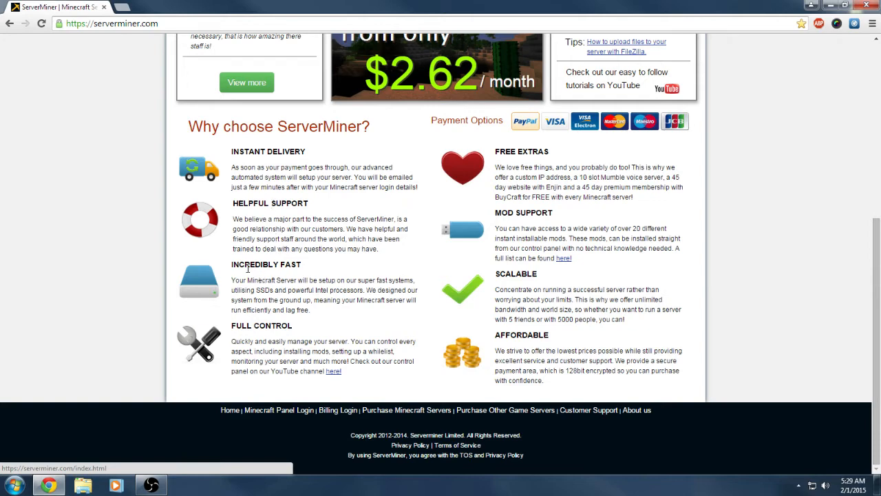
mouse_move(311, 260)
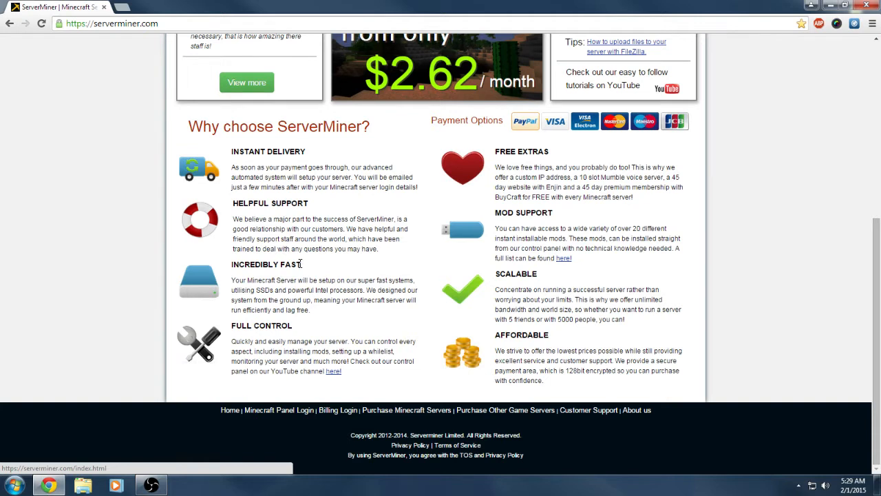
double_click(266, 265)
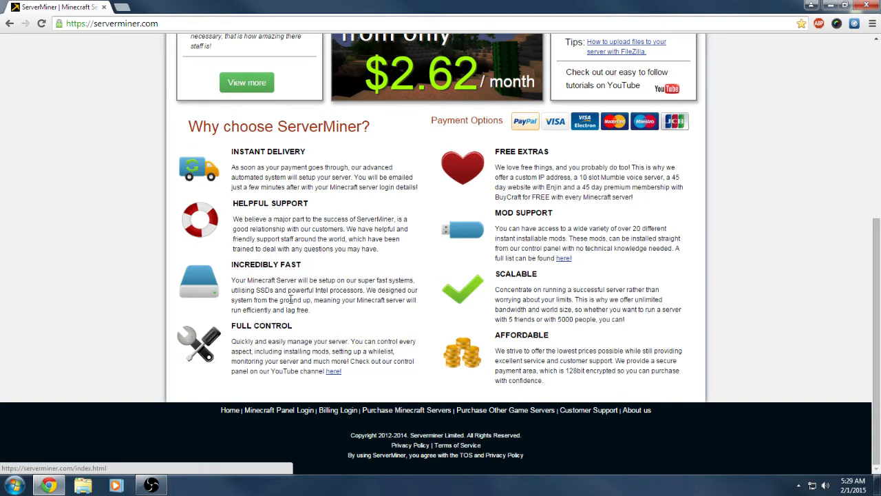
mouse_move(264, 326)
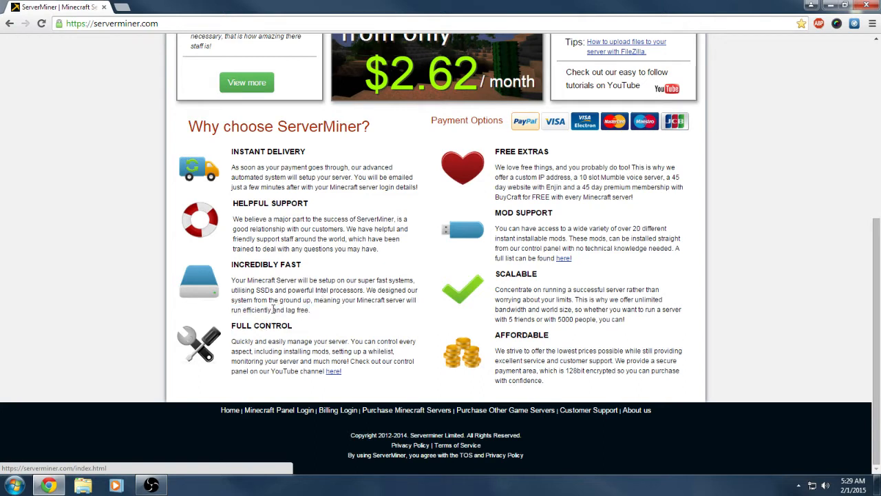
mouse_move(446, 251)
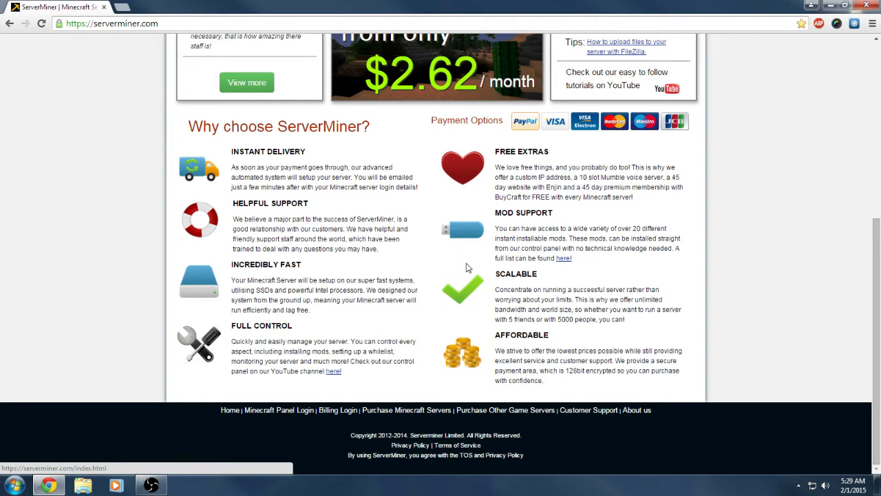
mouse_move(521, 311)
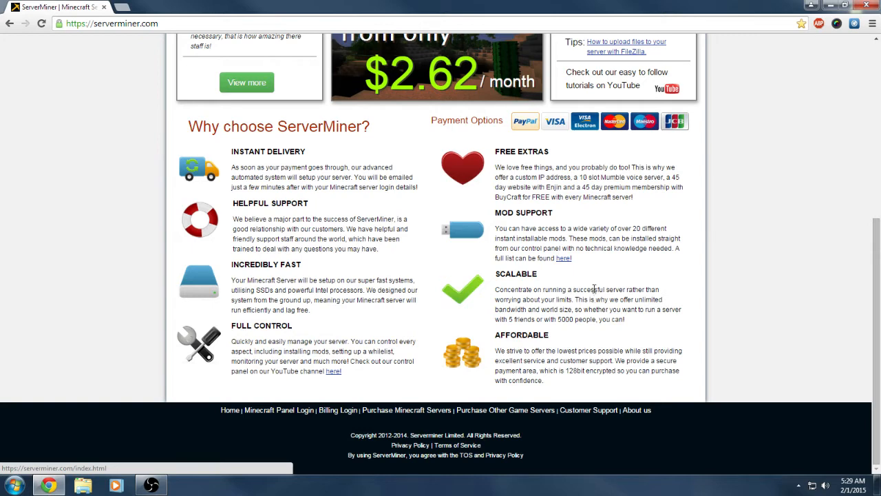
mouse_move(504, 208)
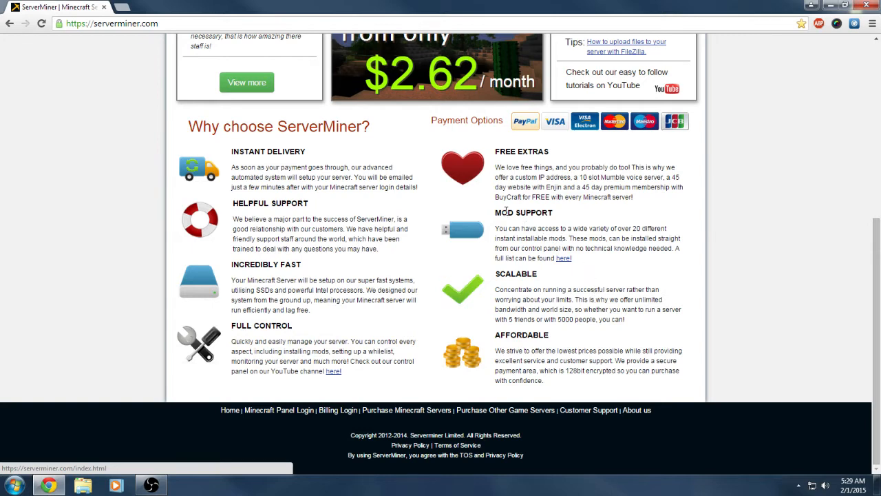
mouse_move(639, 228)
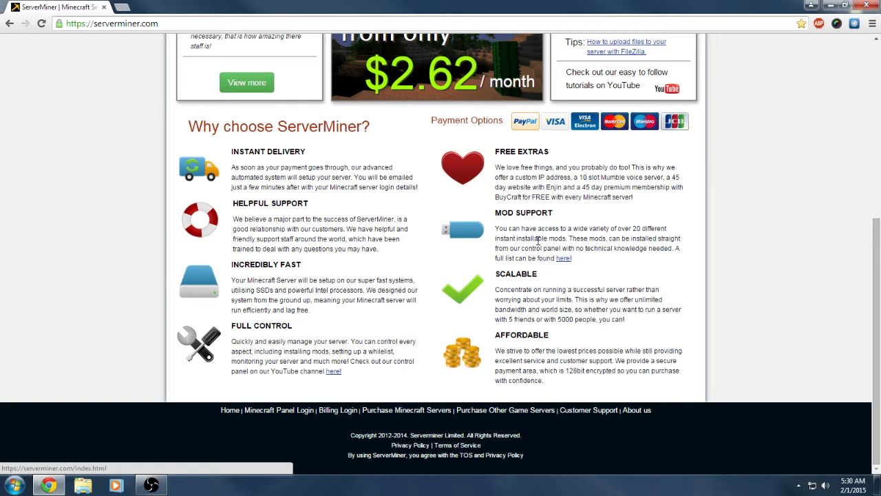
mouse_move(541, 240)
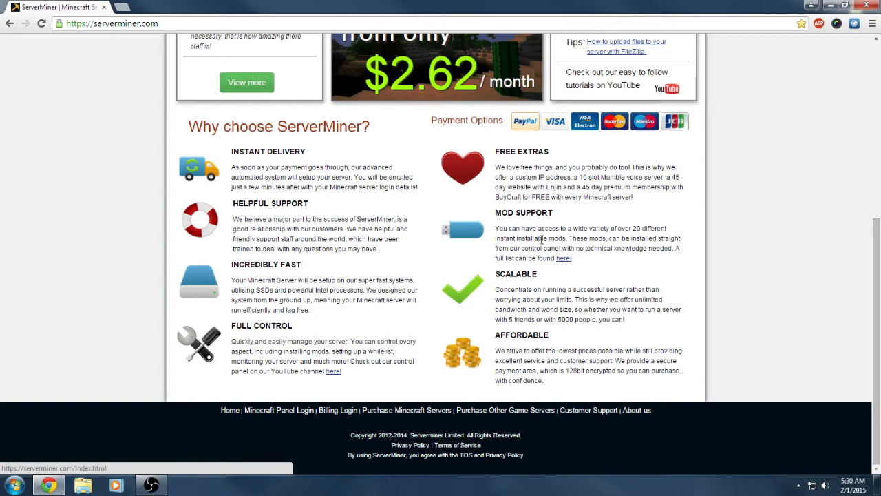
mouse_move(546, 239)
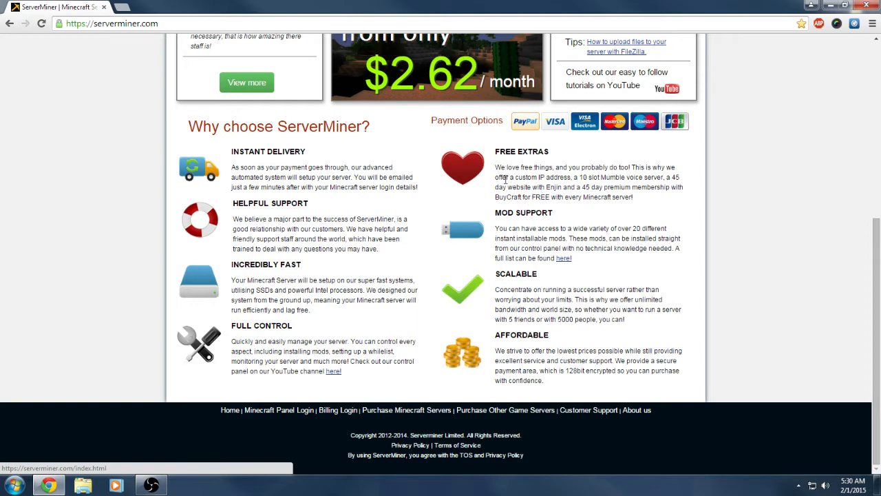
- Highlight the free Enjin and 45-day premium offer in Free Extras, then clear the highlight
drag(504, 177, 639, 177)
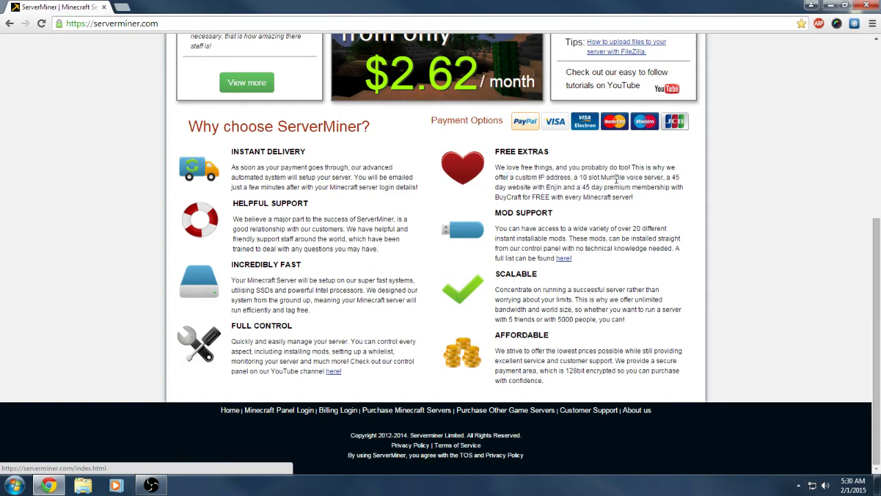
drag(580, 177, 635, 177)
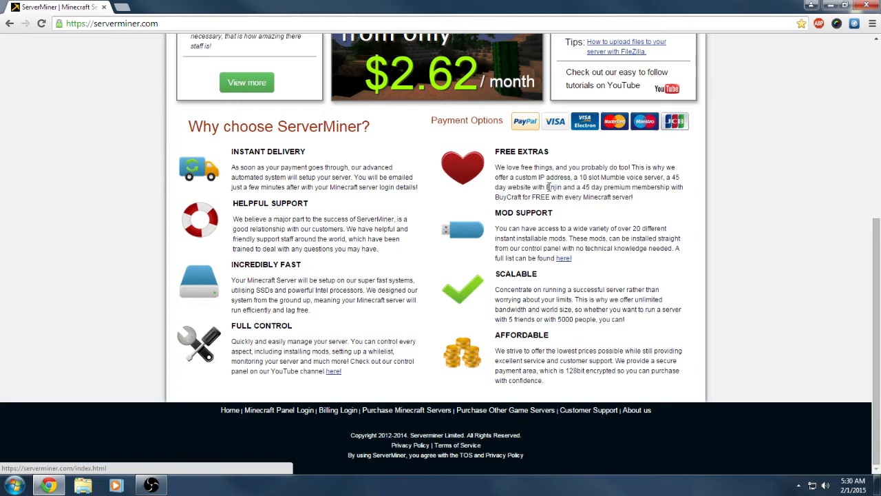
drag(545, 186, 629, 186)
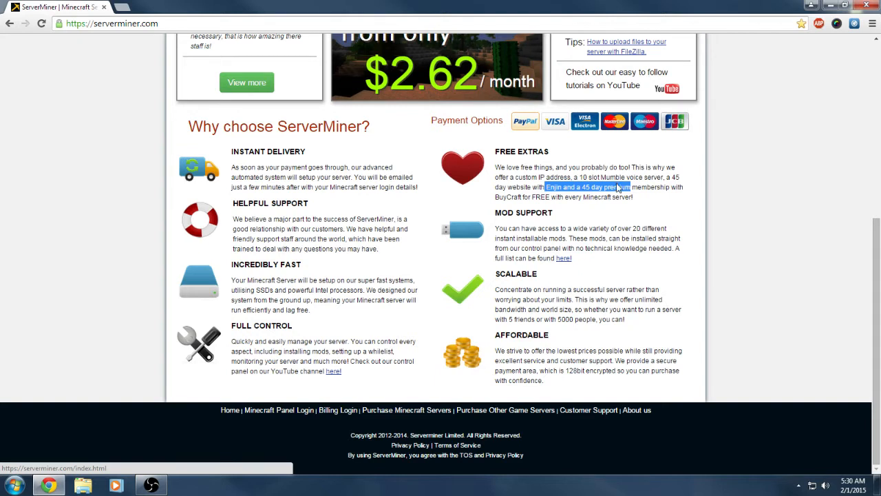
click(587, 187)
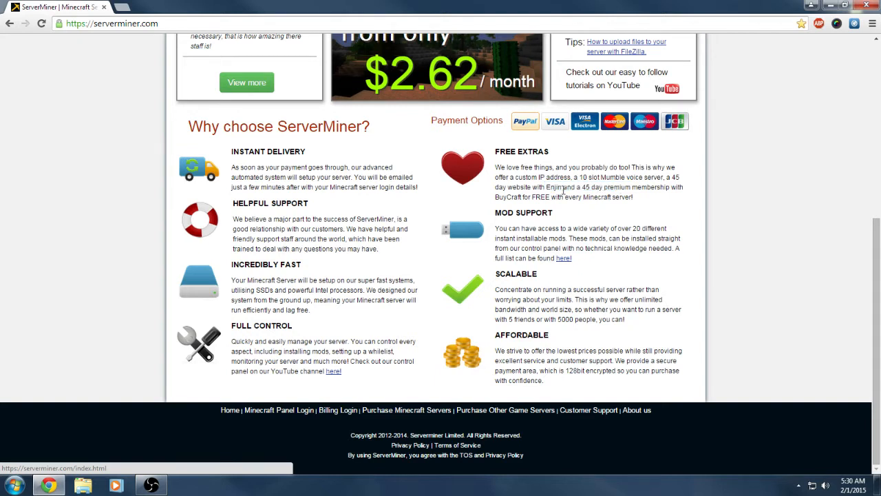
double_click(512, 197)
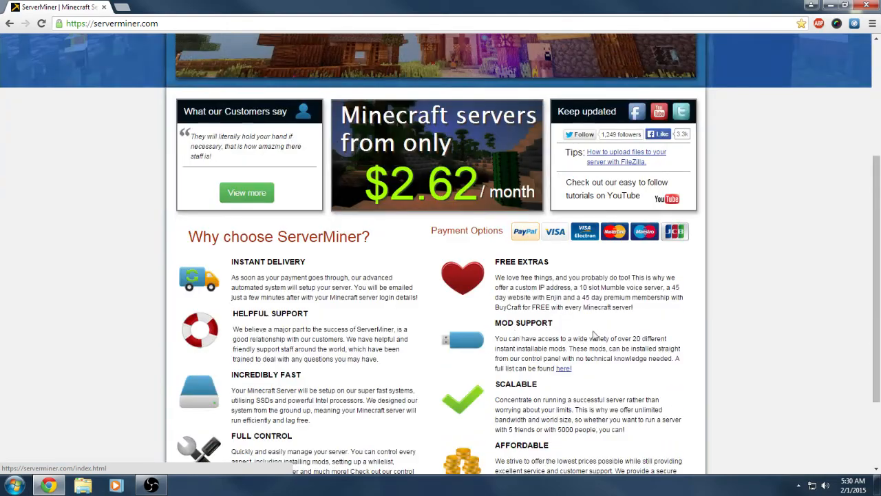
mouse_move(569, 398)
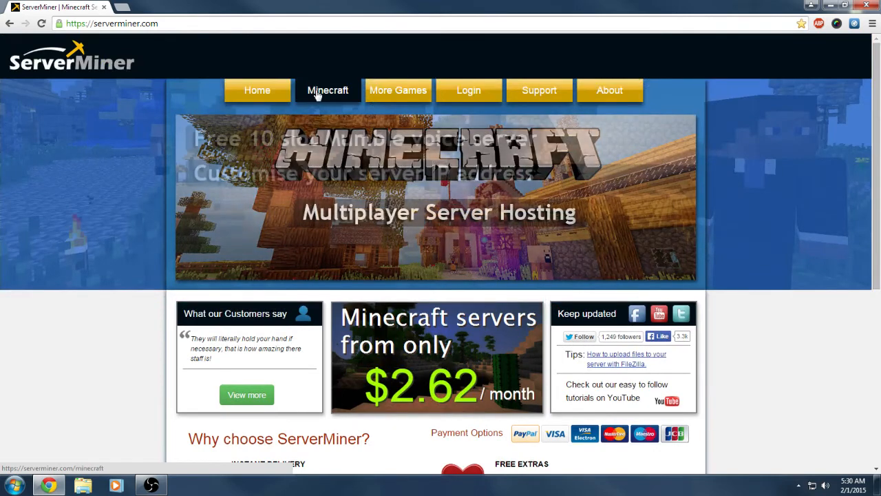
- Open the Minecraft hosting page and scroll to 'Check out those Awesome features!'
click(328, 90)
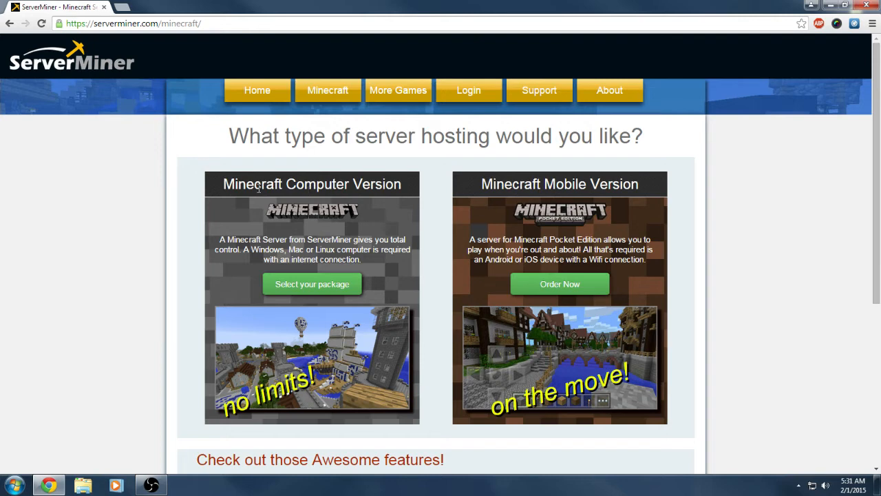
mouse_move(421, 190)
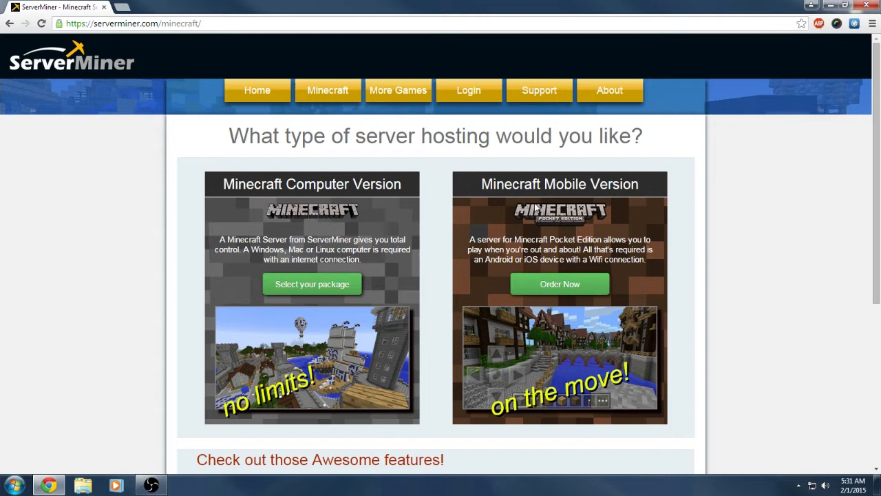
mouse_move(521, 225)
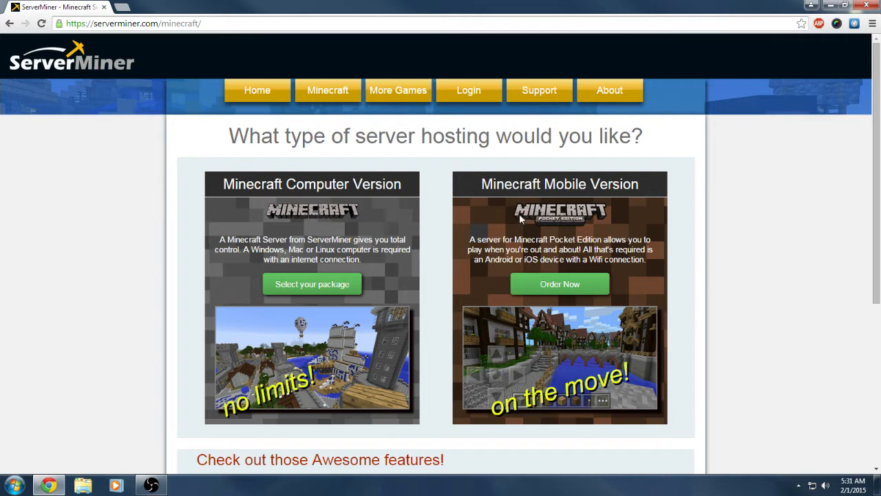
mouse_move(464, 241)
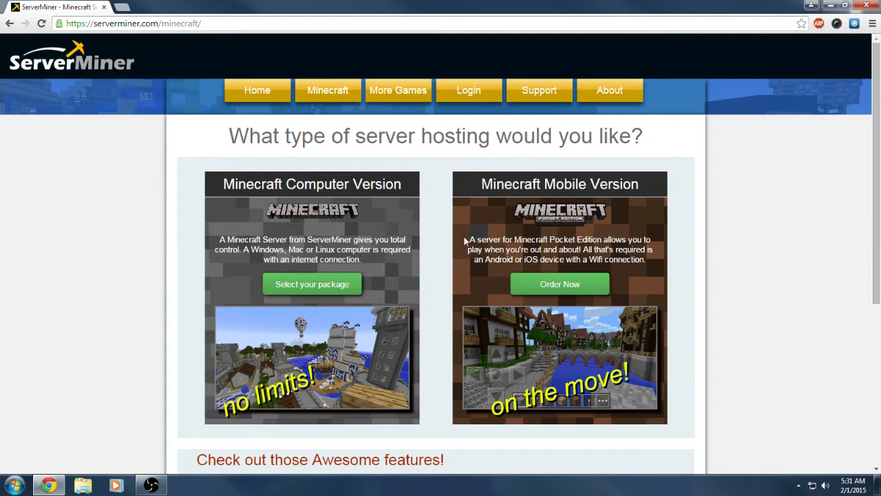
mouse_move(589, 309)
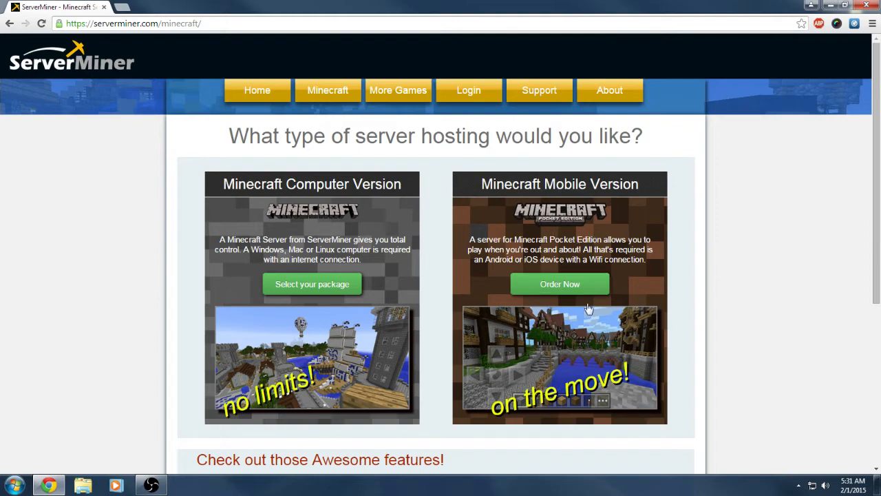
scroll(down, 3)
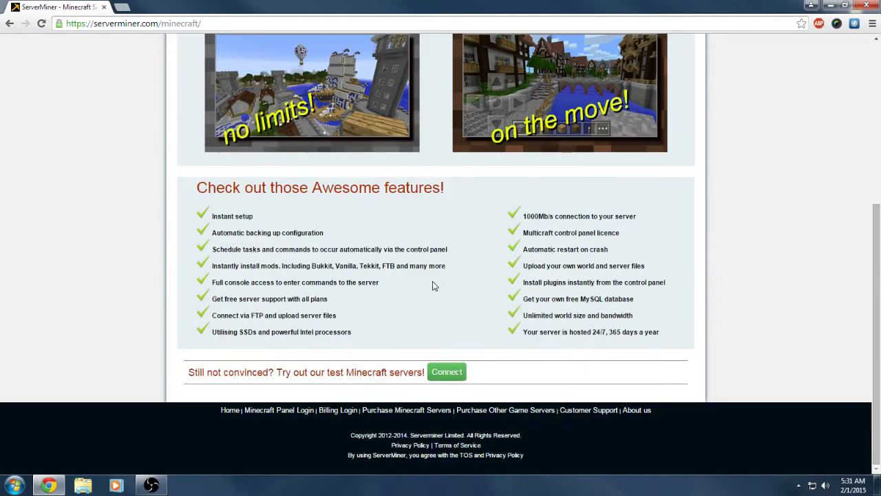
mouse_move(444, 305)
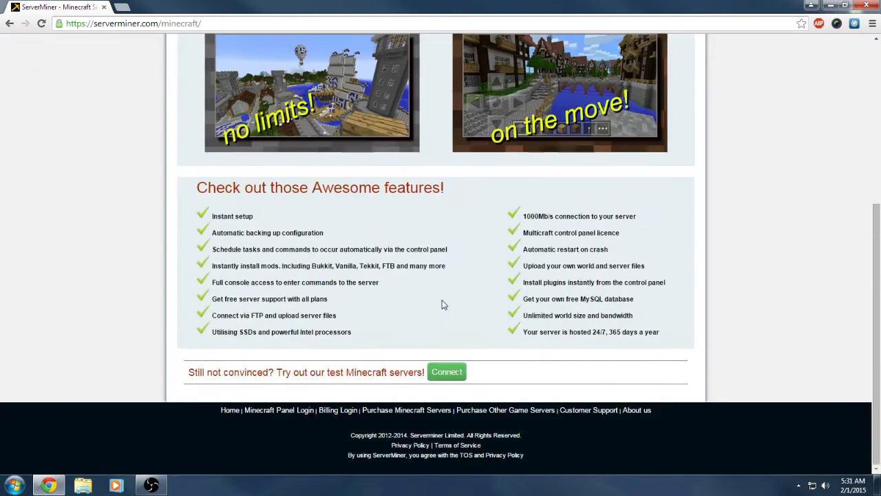
mouse_move(256, 213)
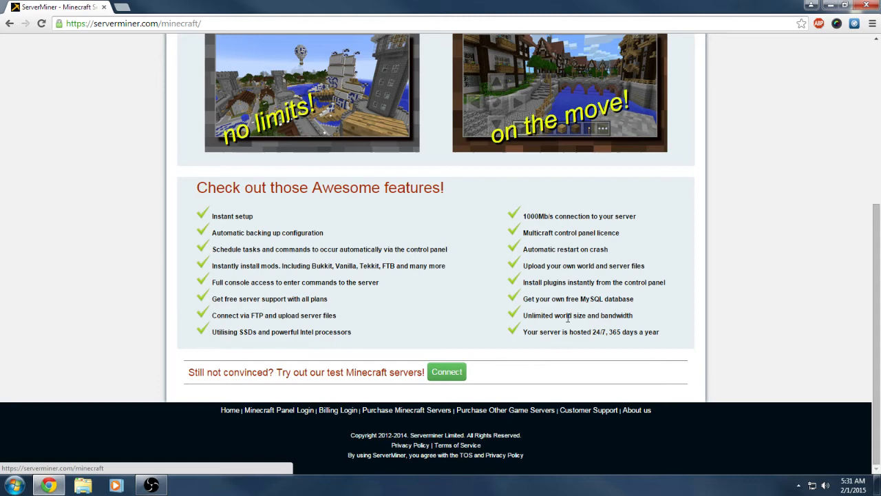
mouse_move(513, 238)
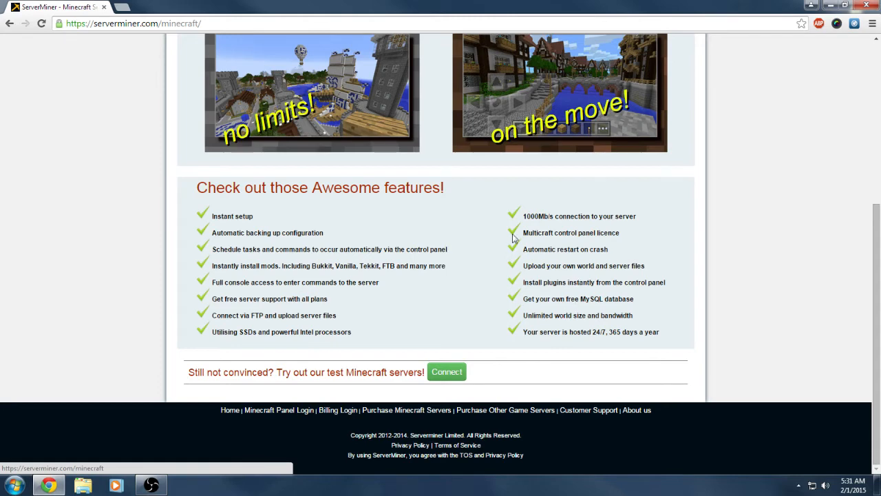
mouse_move(415, 235)
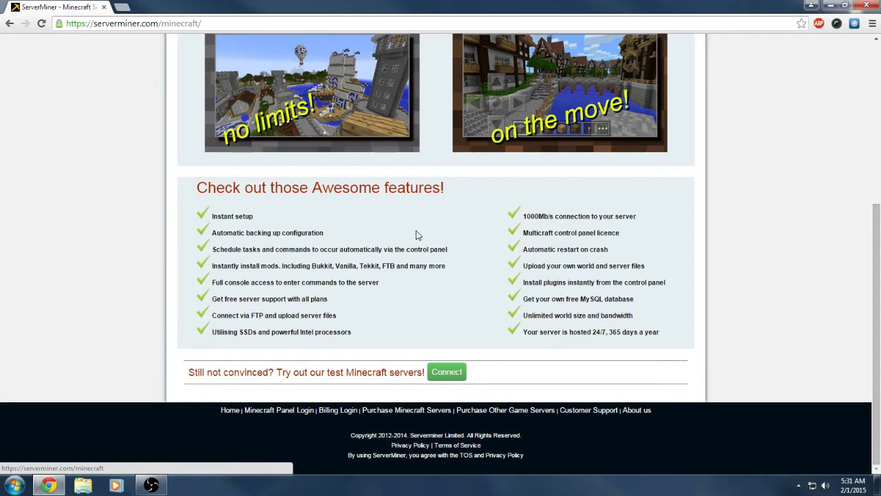
mouse_move(416, 246)
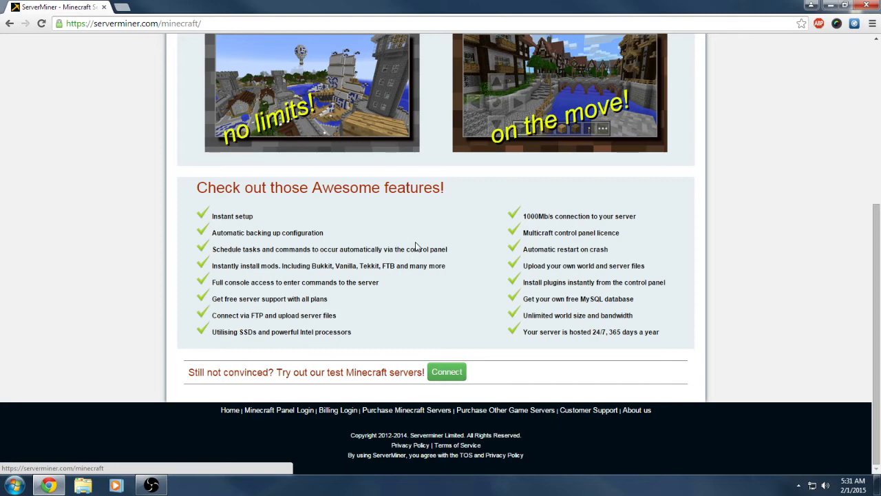
mouse_move(526, 249)
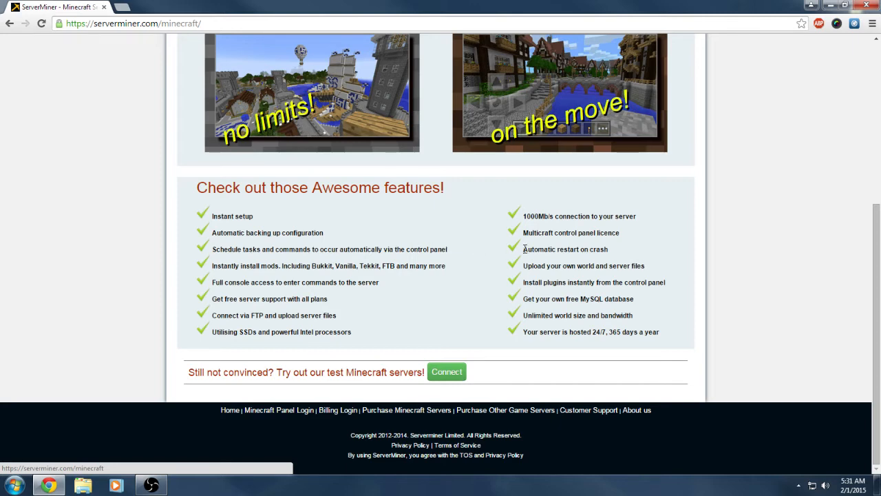
double_click(565, 248)
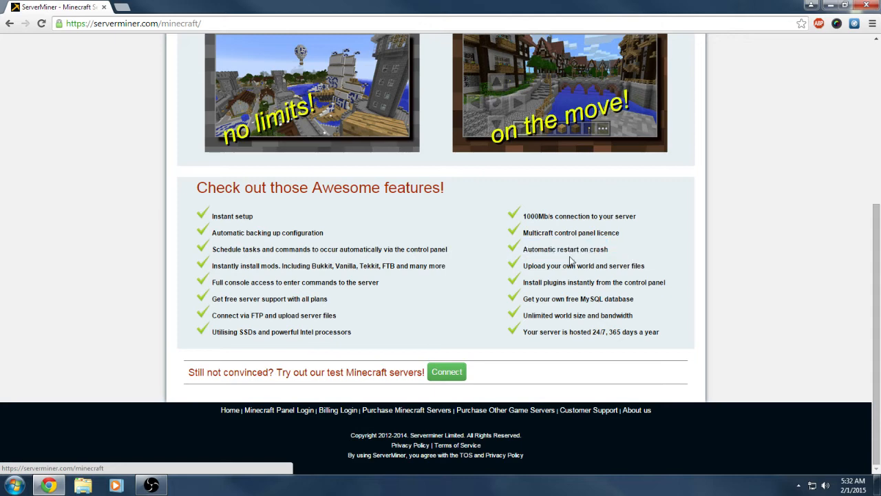
drag(545, 249, 597, 249)
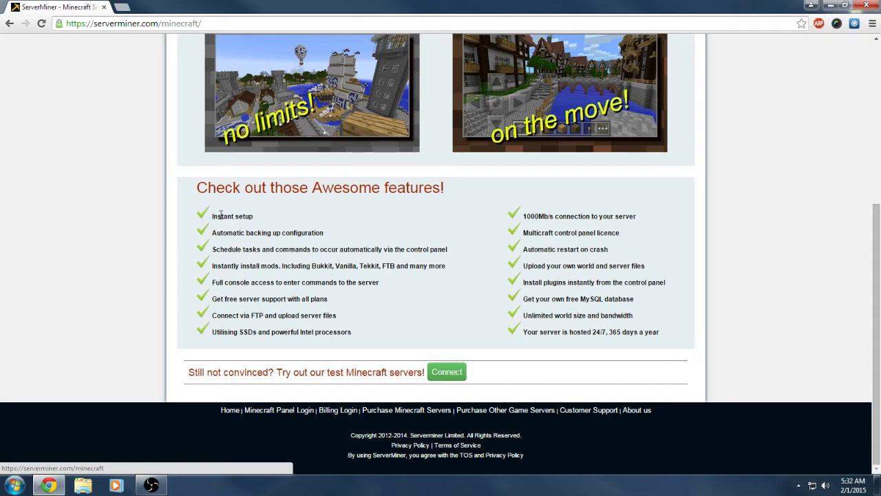
mouse_move(237, 234)
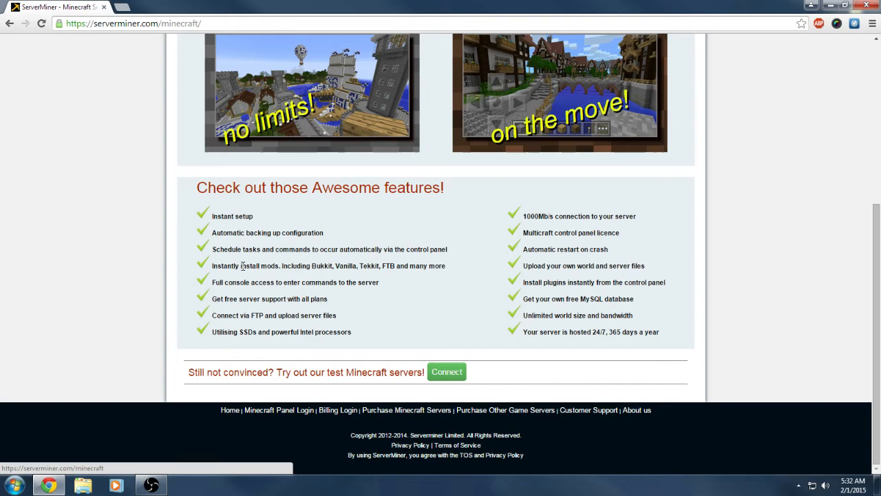
mouse_move(424, 248)
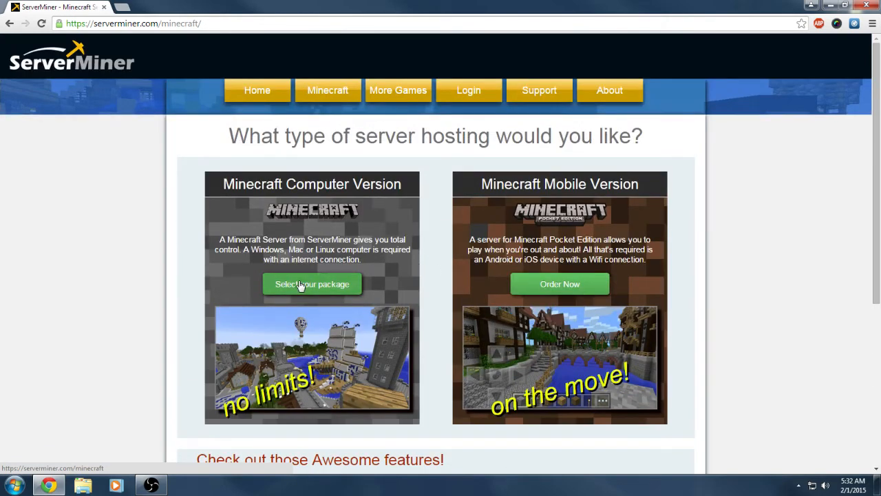
- Show Computer Version package pricing and expand all mods, reviewing Tekkit, Forge and Pixelmon
click(311, 284)
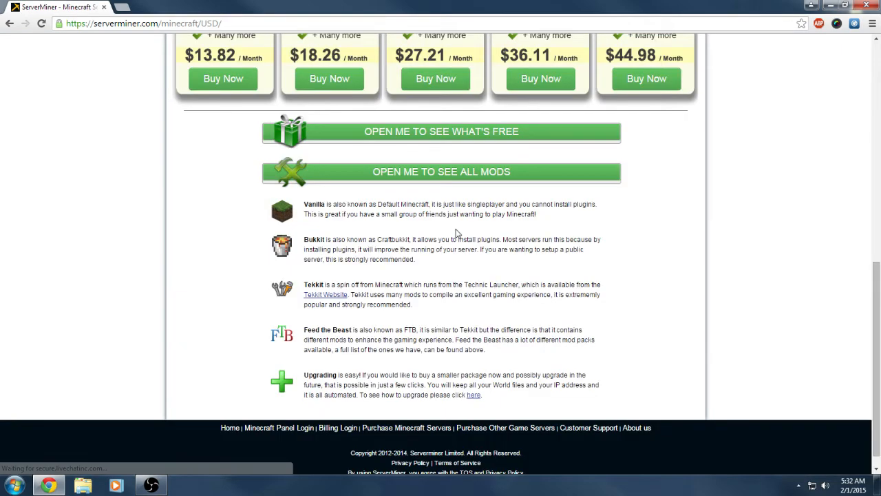
click(440, 172)
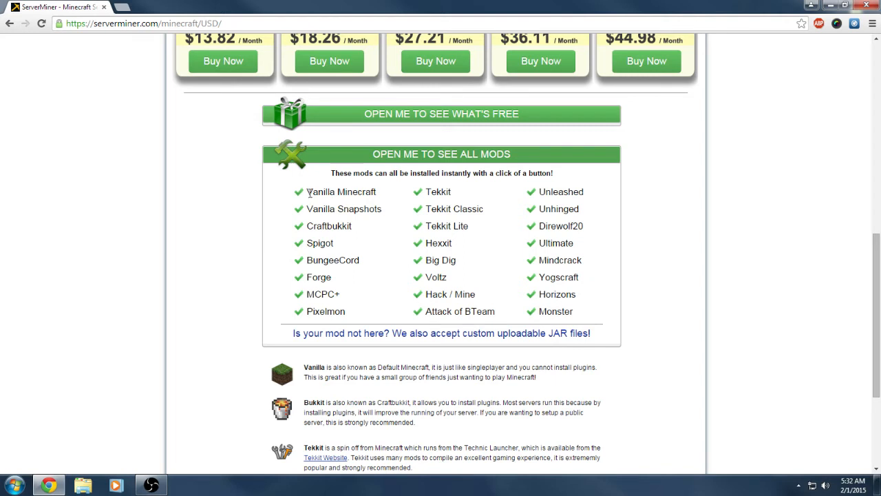
double_click(340, 192)
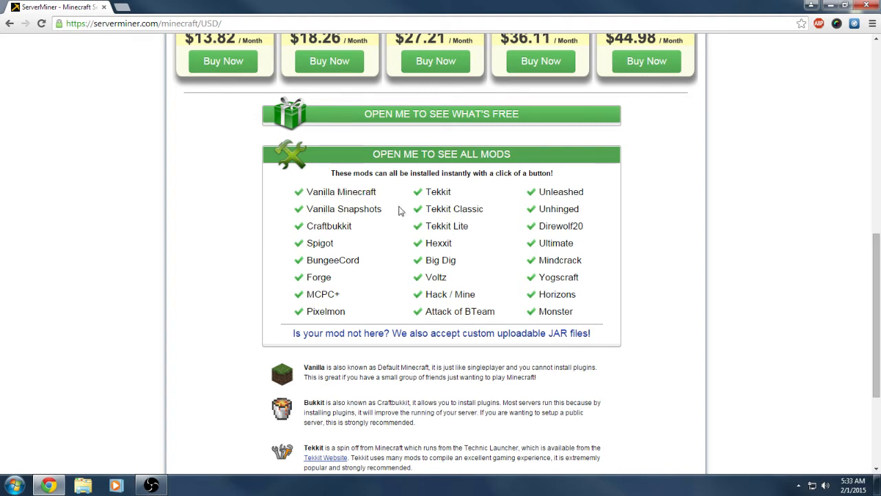
mouse_move(324, 239)
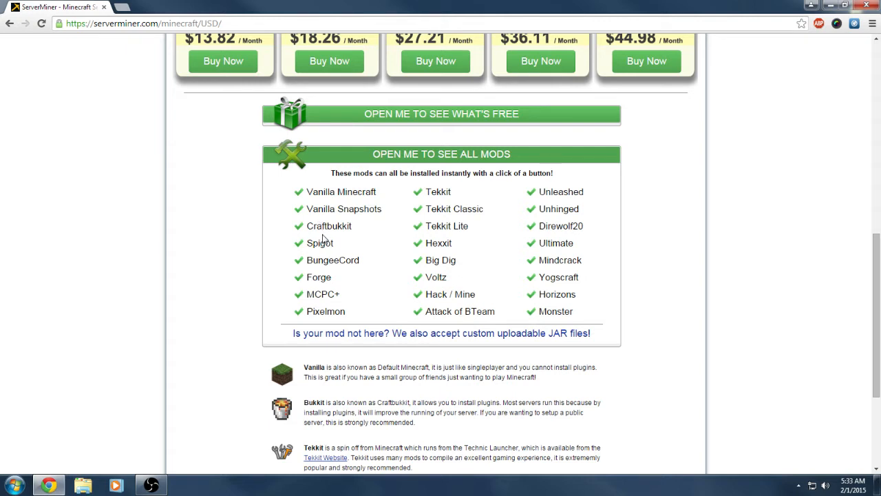
double_click(332, 261)
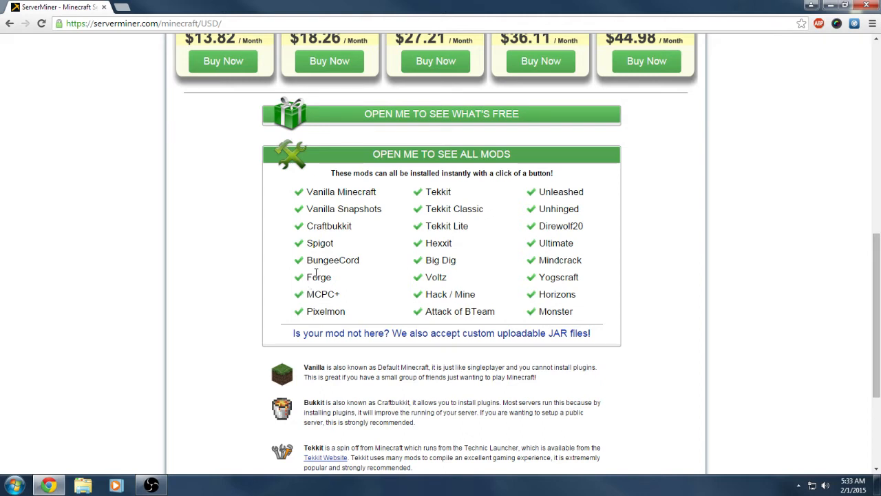
mouse_move(307, 279)
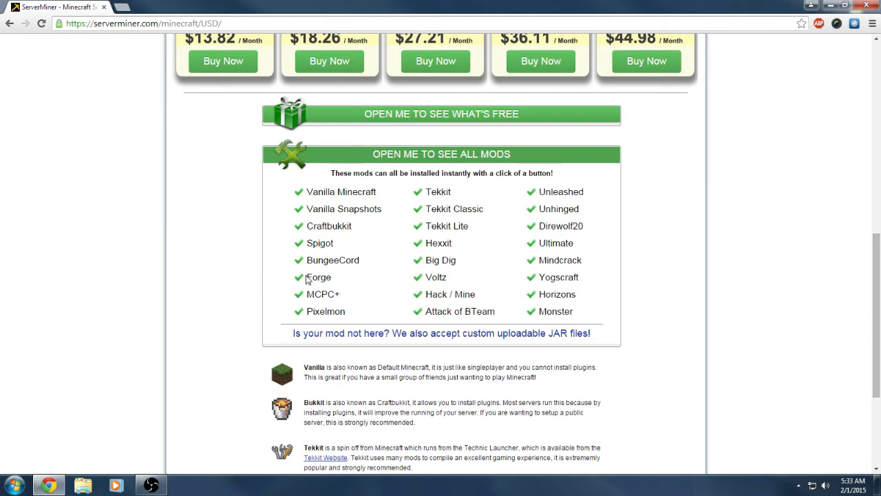
double_click(318, 277)
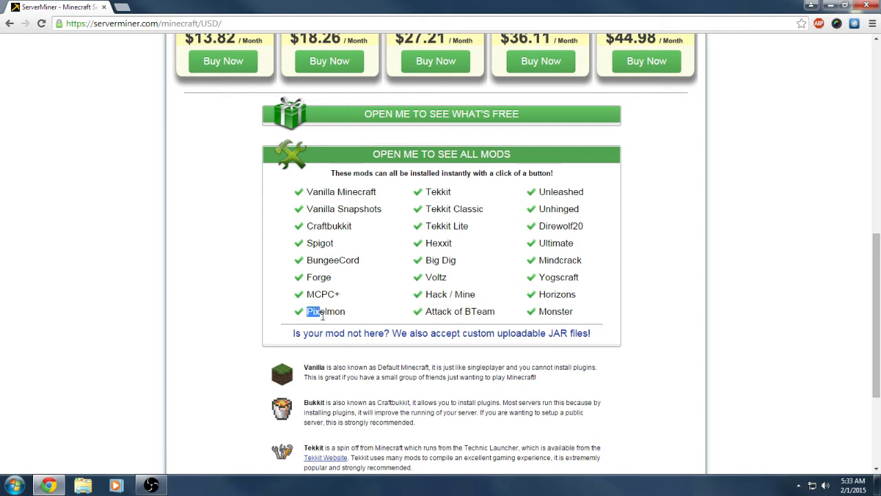
double_click(326, 311)
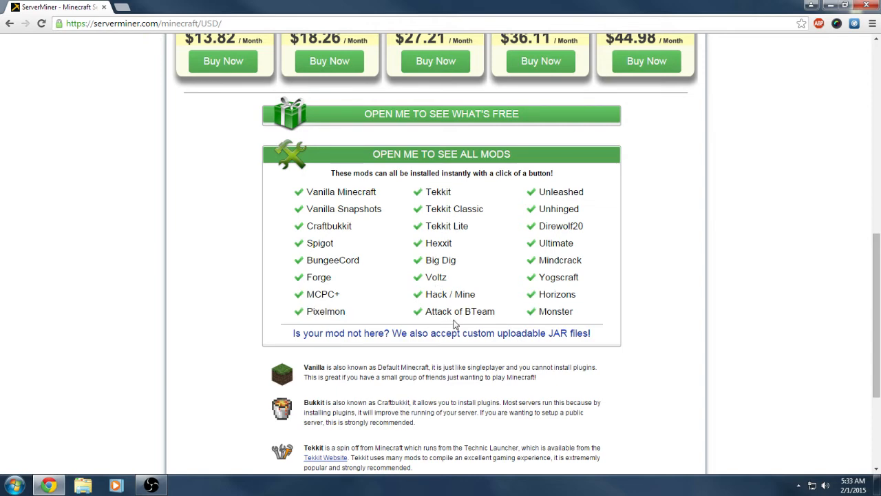
- Swap the mods list for the free-extras panel listing Mumble, Enjin, BuyCraft and MySQL
click(441, 154)
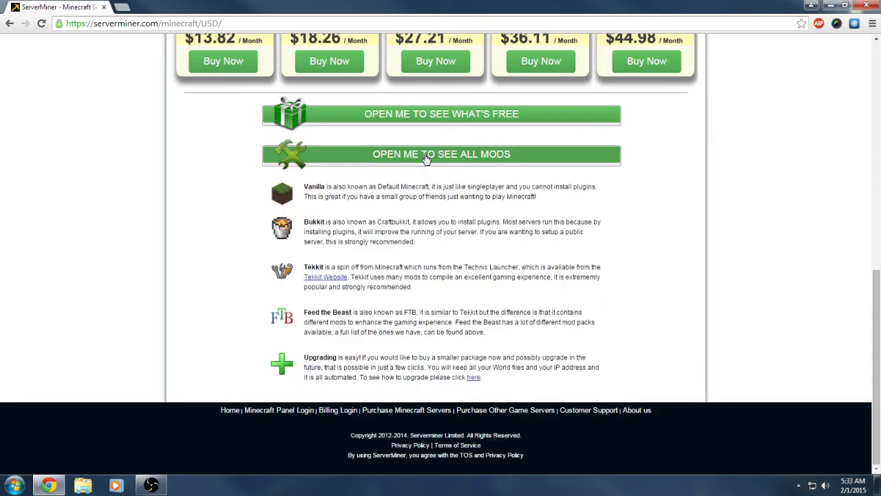
click(440, 114)
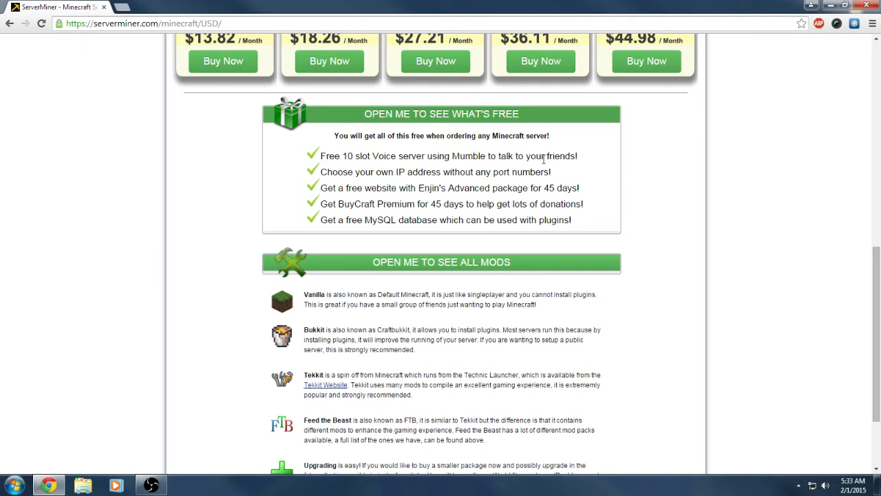
drag(322, 171, 453, 171)
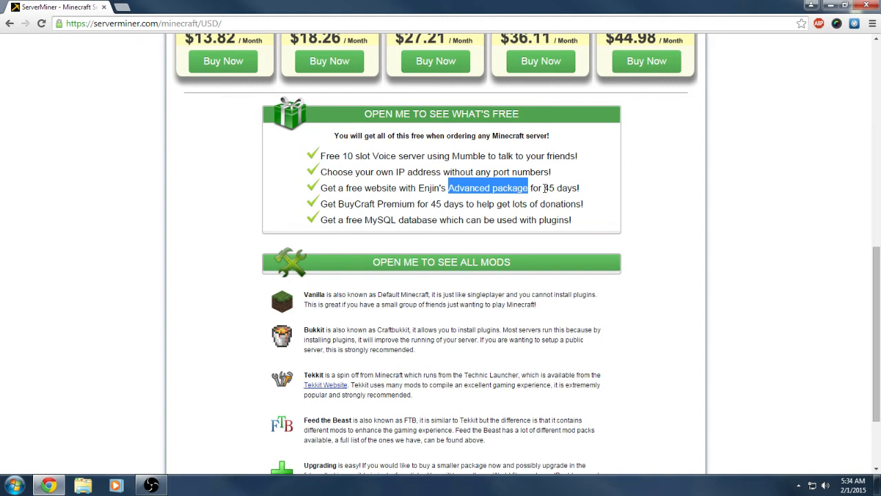
mouse_move(675, 204)
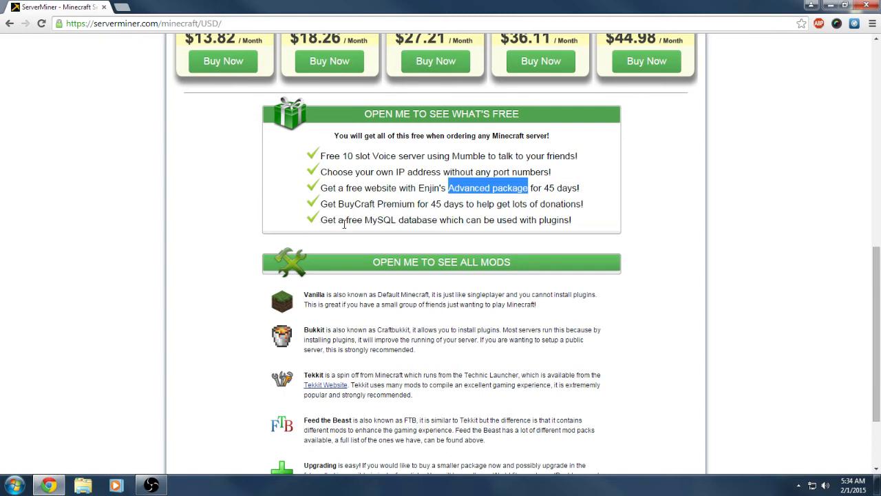
mouse_move(636, 217)
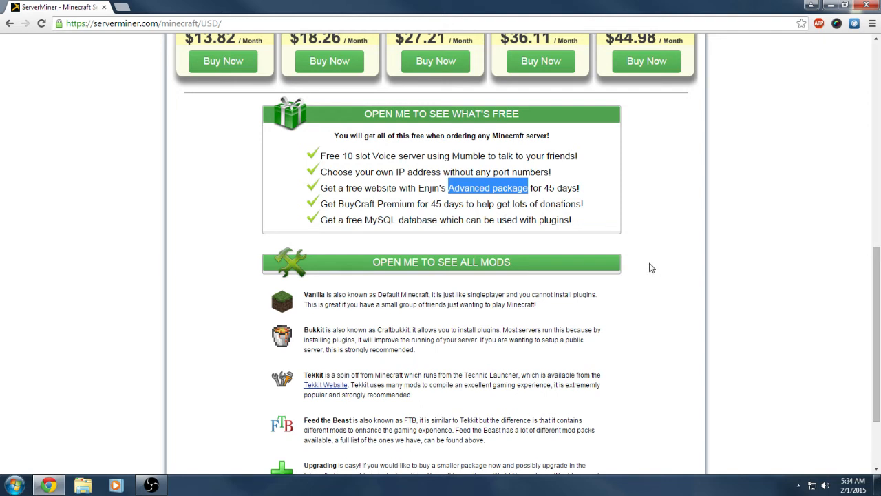
drag(448, 187, 570, 219)
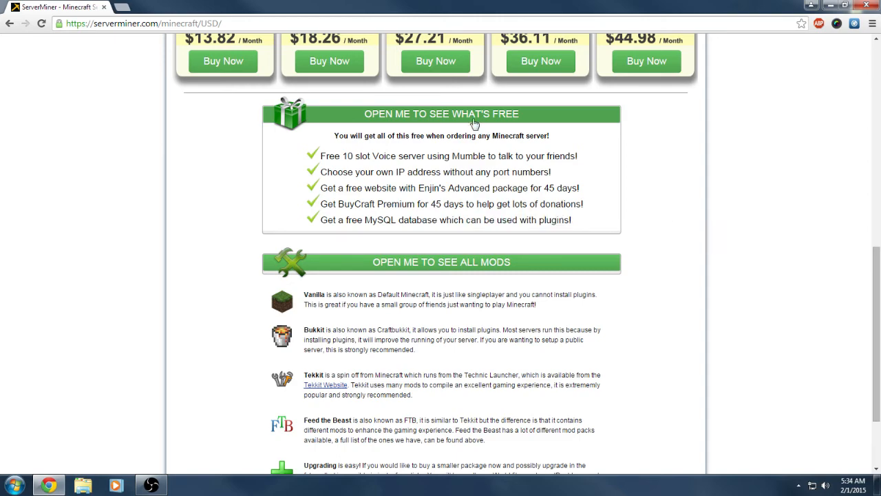
scroll(up, 3)
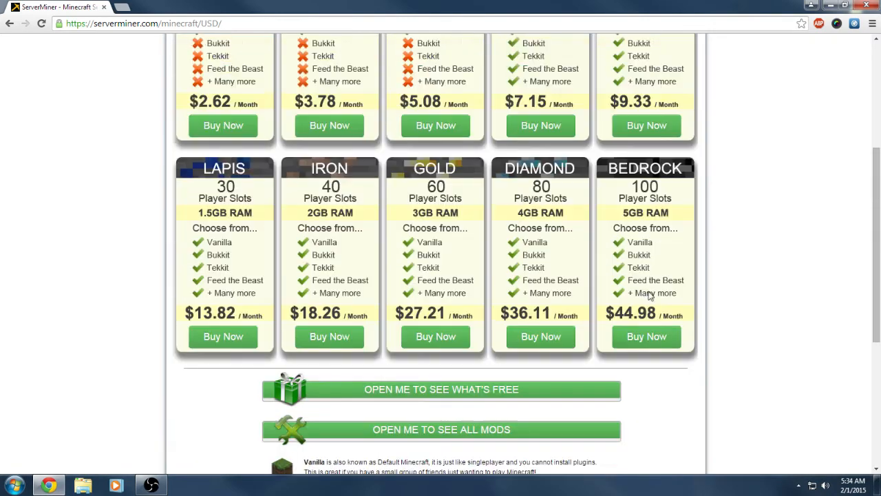
scroll(up, 3)
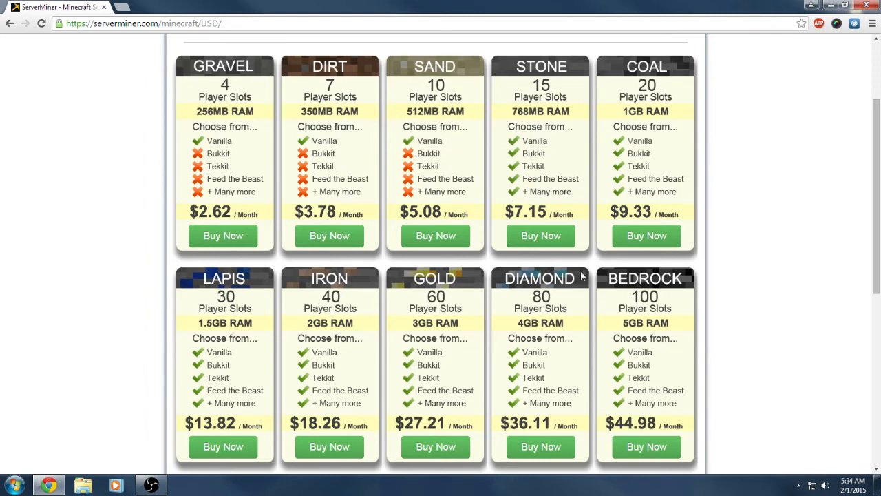
mouse_move(640, 285)
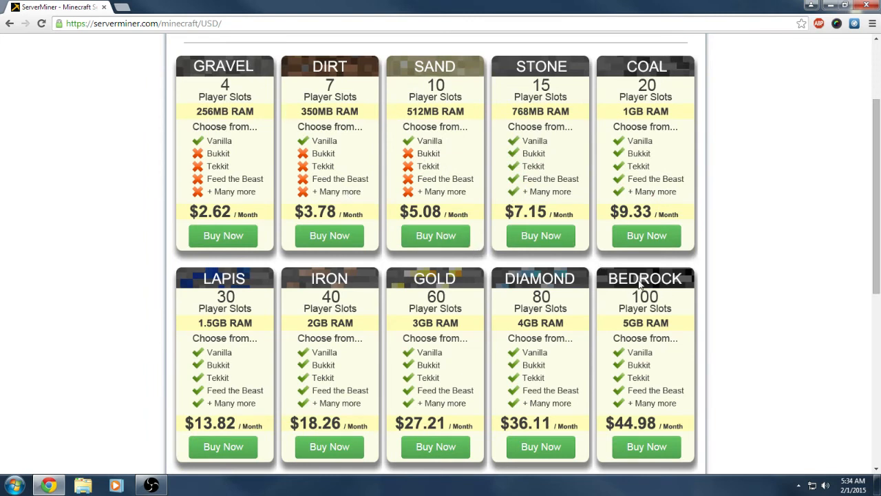
mouse_move(640, 284)
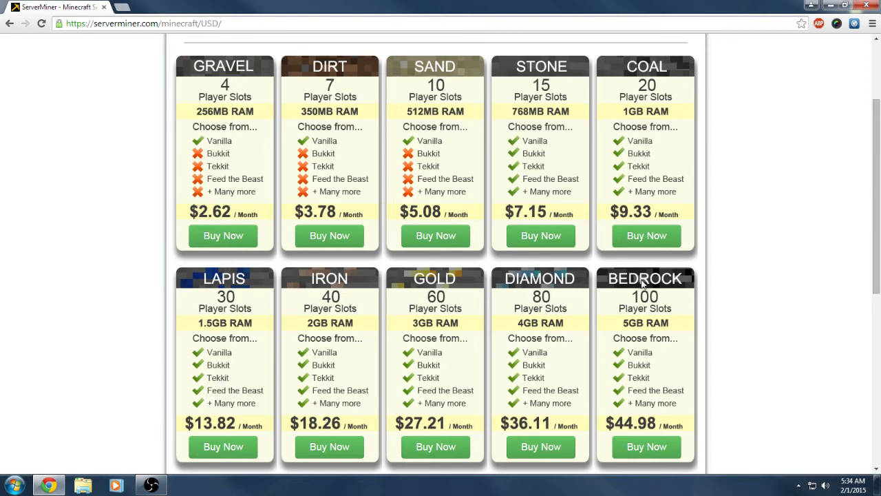
mouse_move(678, 302)
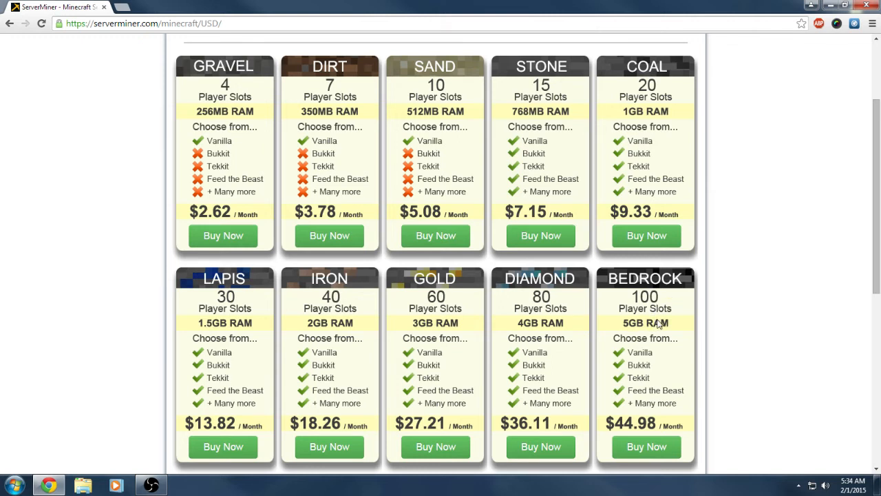
mouse_move(653, 337)
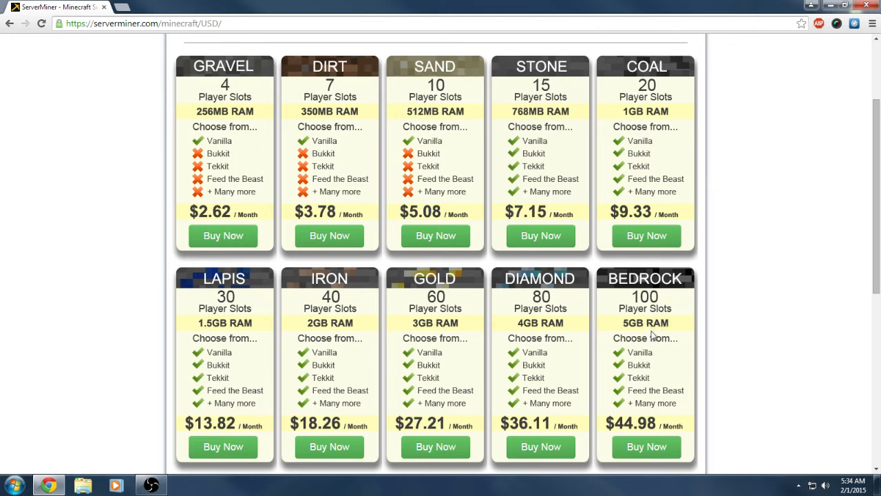
mouse_move(626, 327)
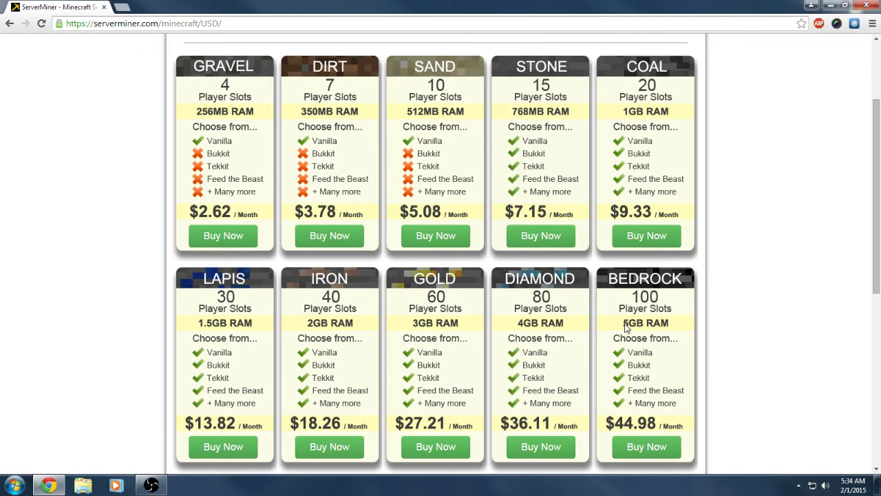
mouse_move(615, 329)
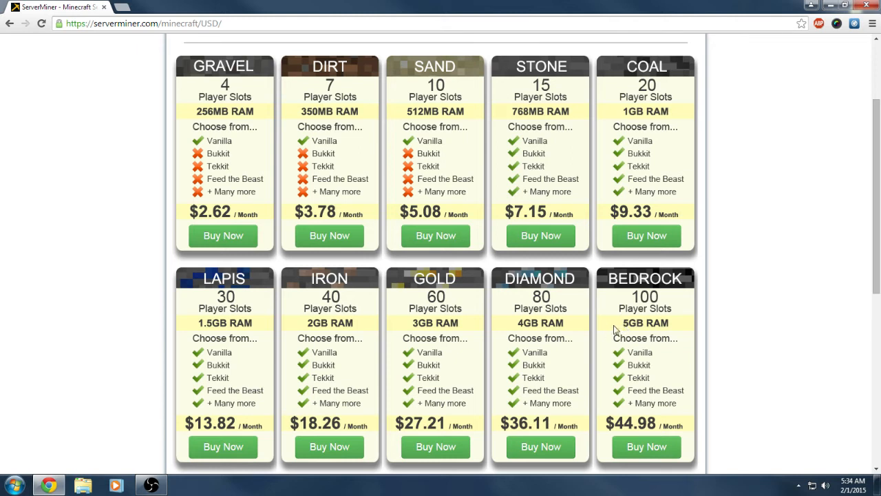
mouse_move(757, 286)
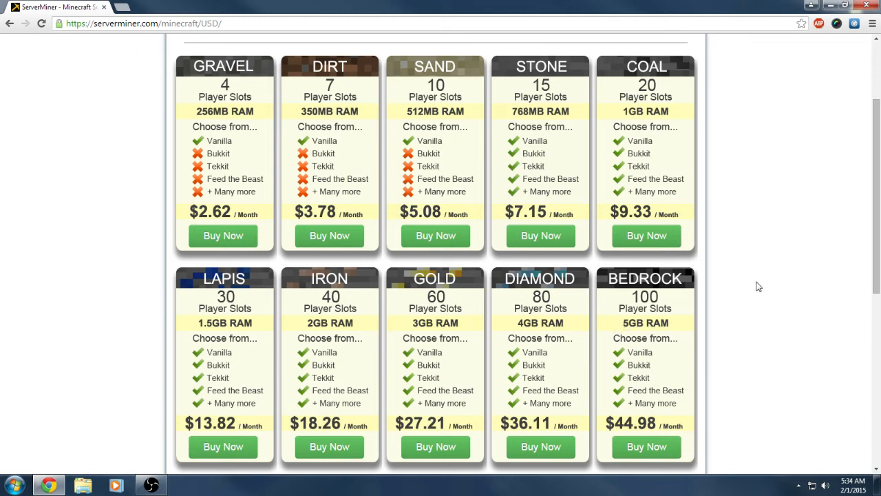
mouse_move(215, 167)
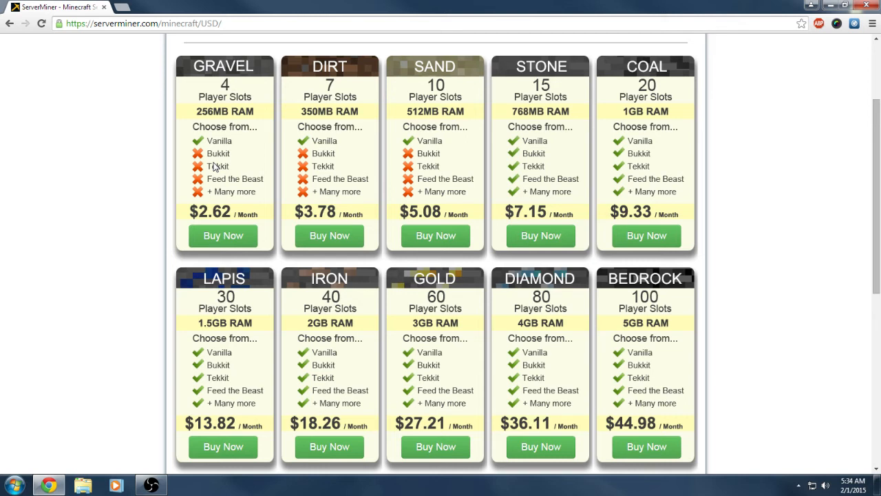
mouse_move(246, 92)
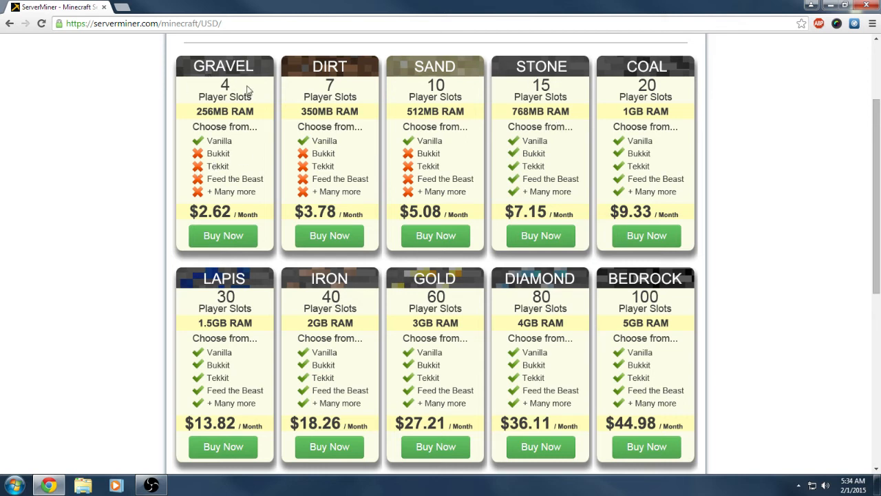
mouse_move(225, 427)
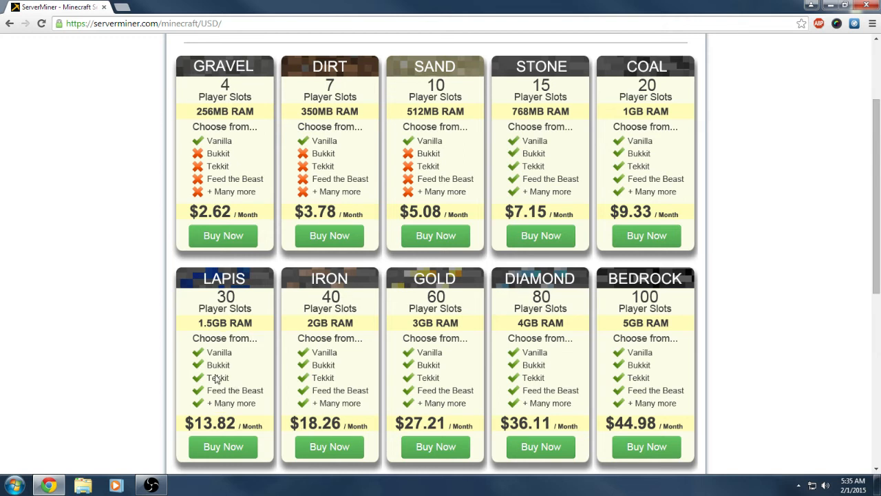
mouse_move(236, 364)
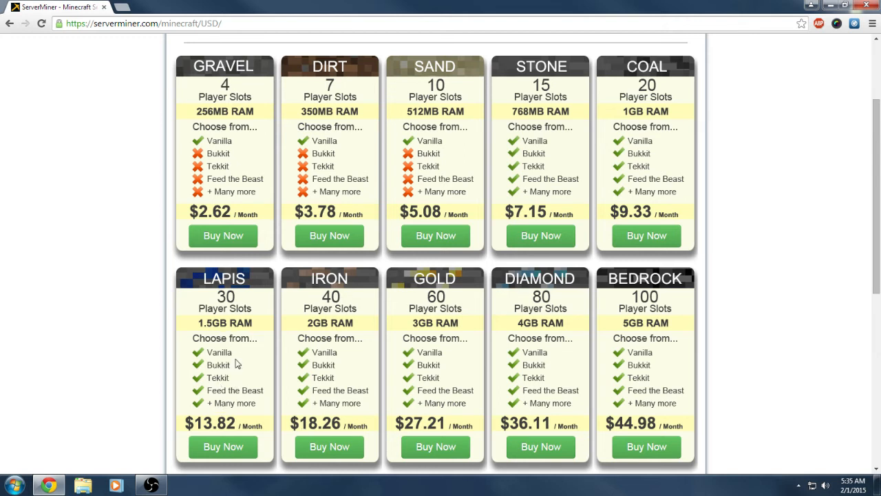
mouse_move(610, 181)
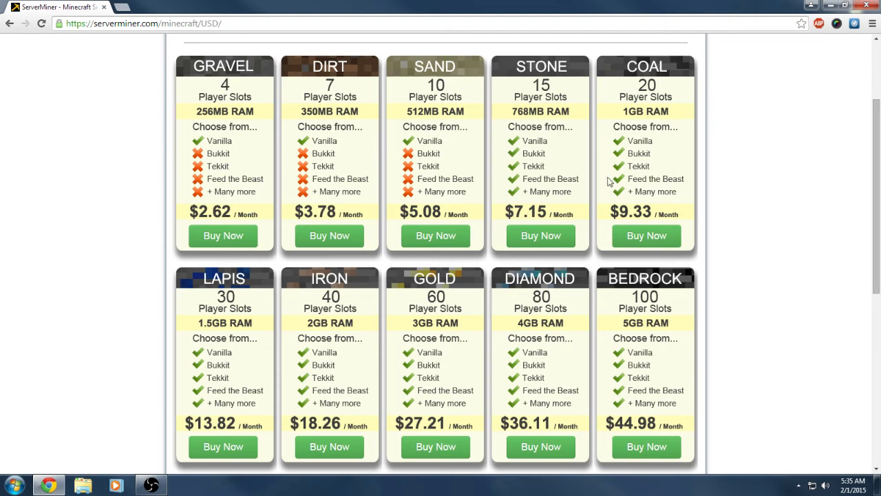
mouse_move(518, 262)
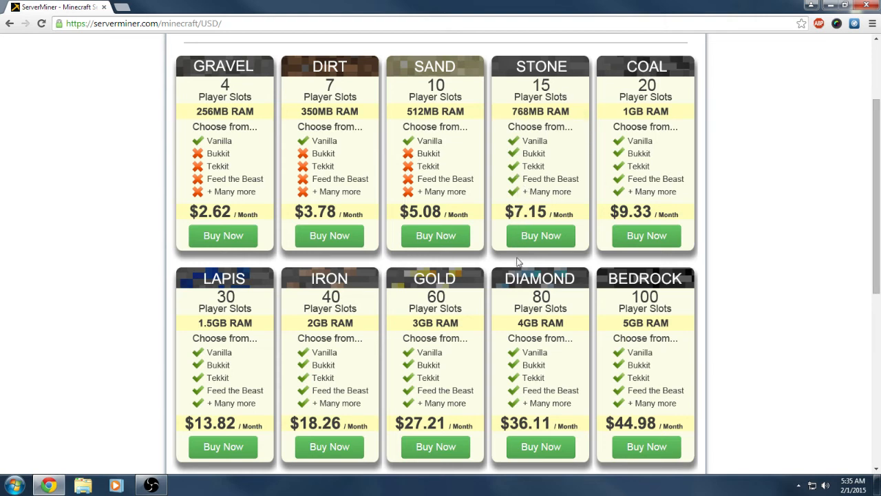
mouse_move(590, 257)
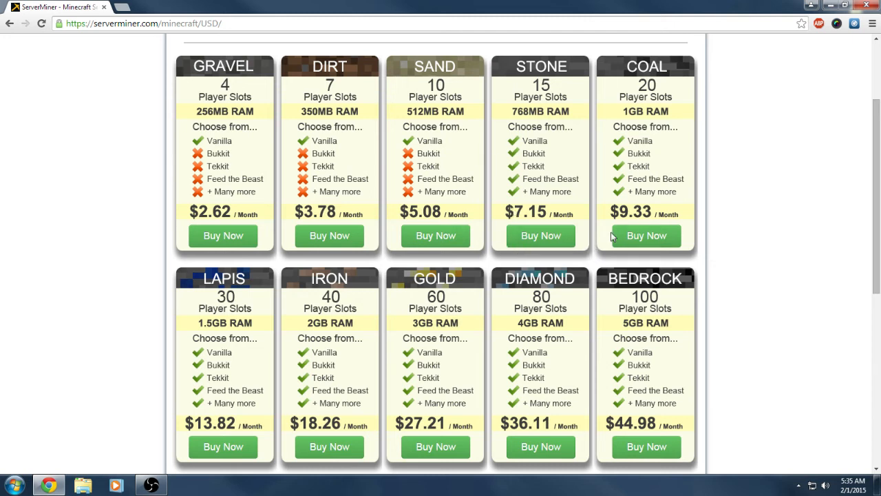
mouse_move(444, 203)
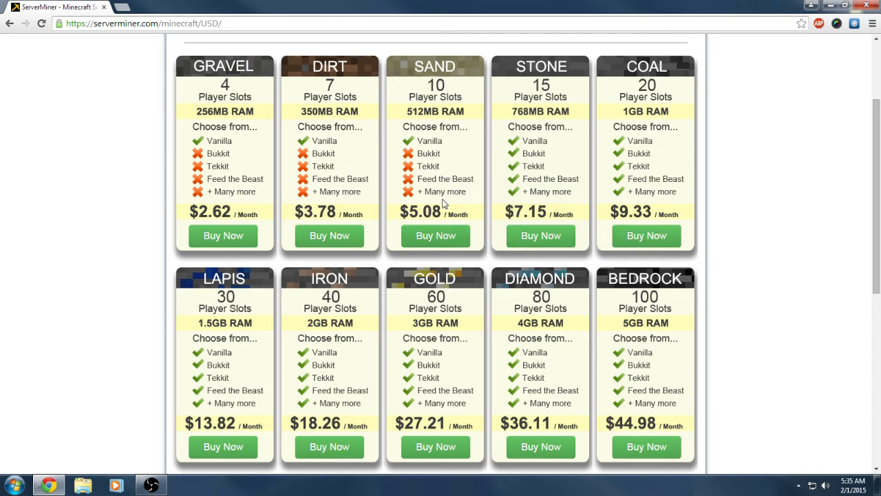
mouse_move(617, 255)
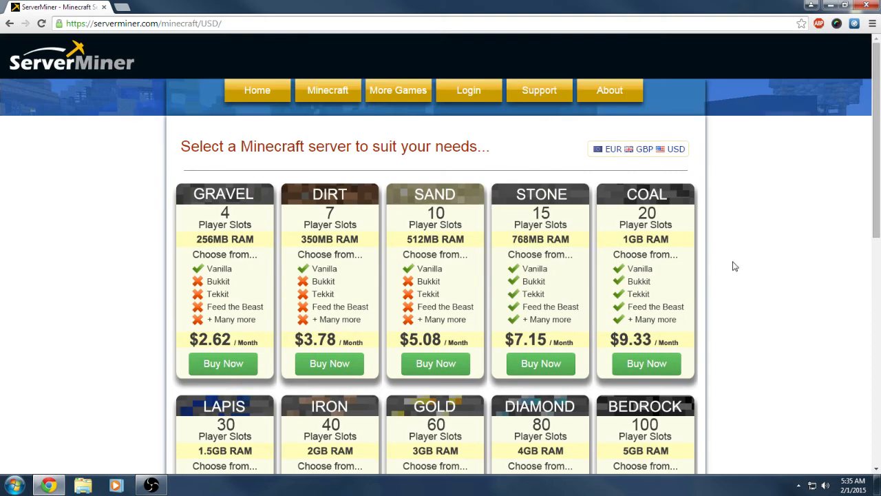
mouse_move(365, 127)
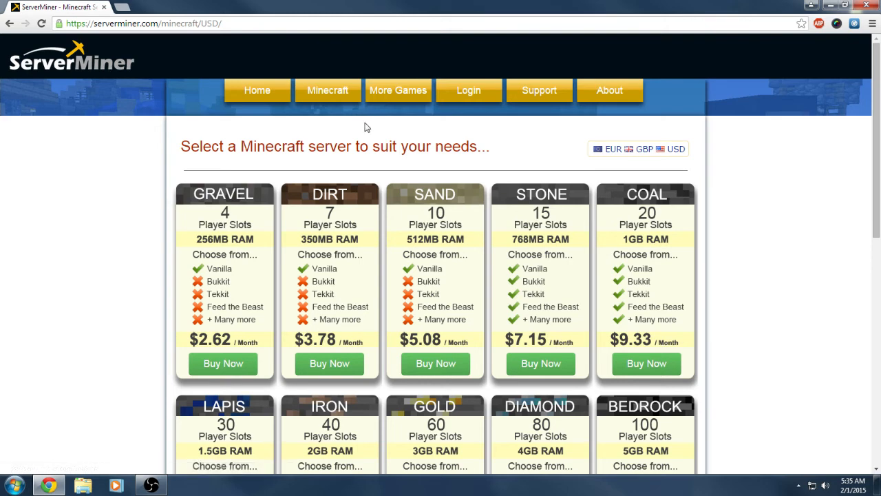
mouse_move(492, 163)
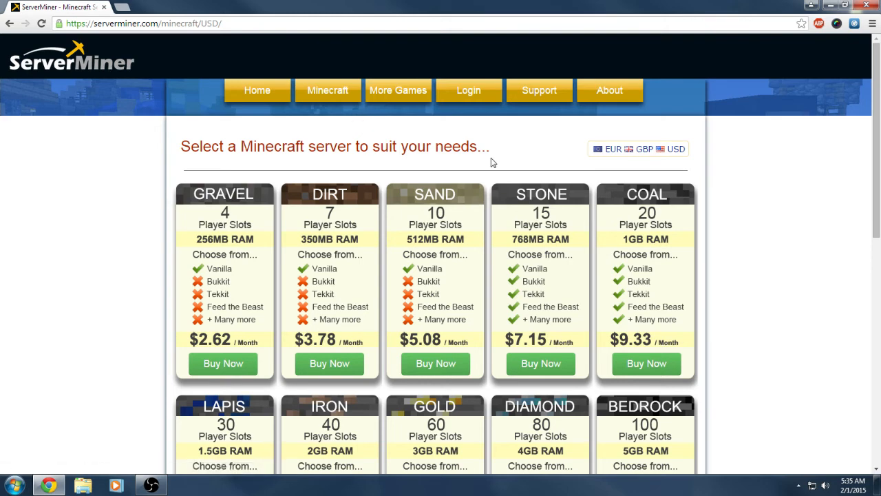
mouse_move(257, 91)
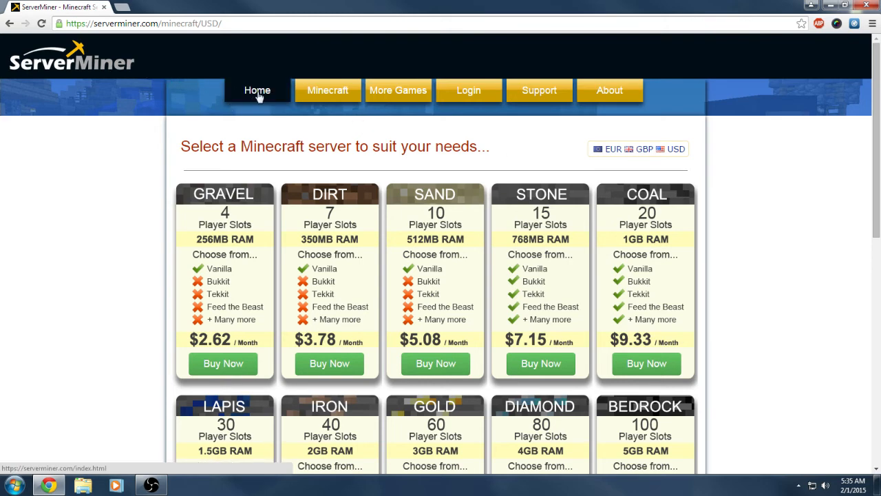
click(257, 90)
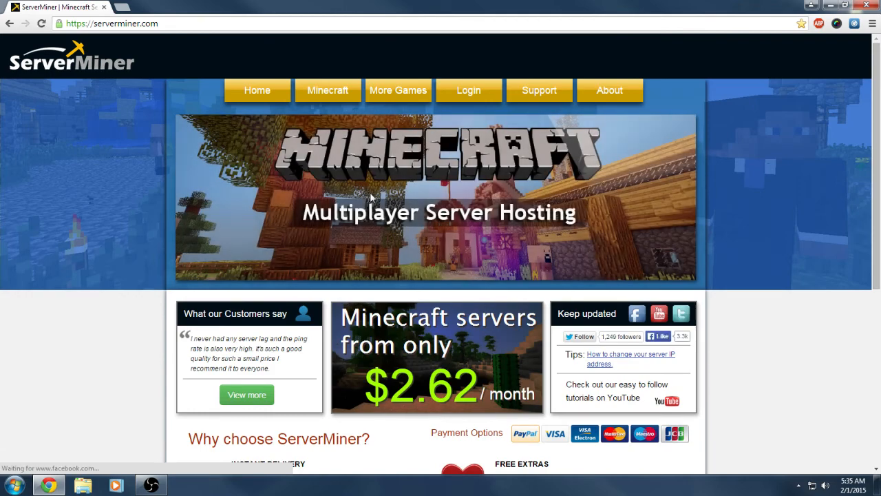
click(327, 90)
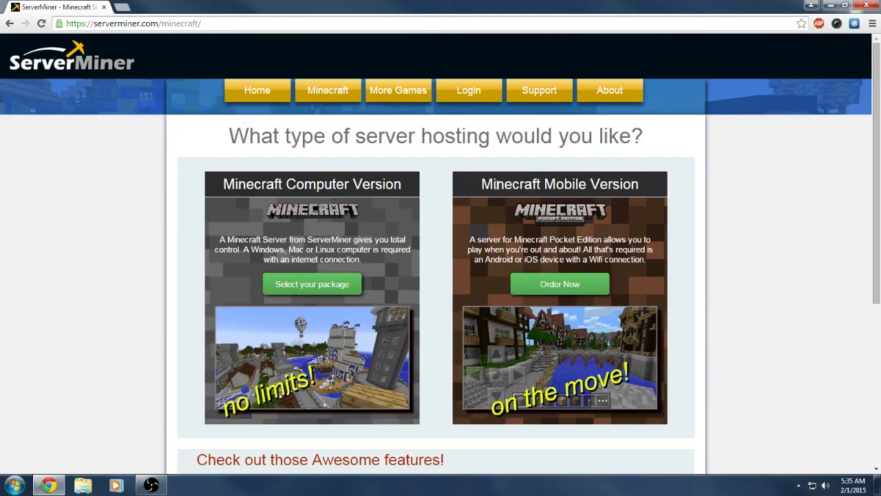
mouse_move(322, 200)
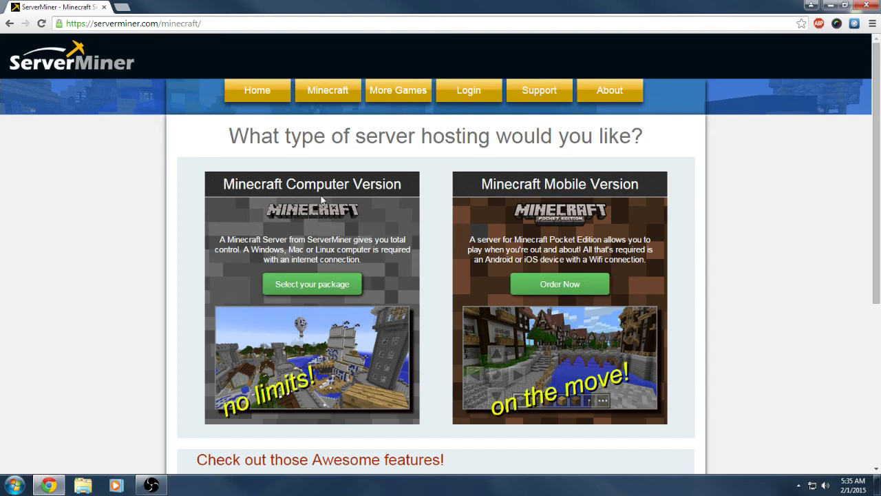
click(312, 284)
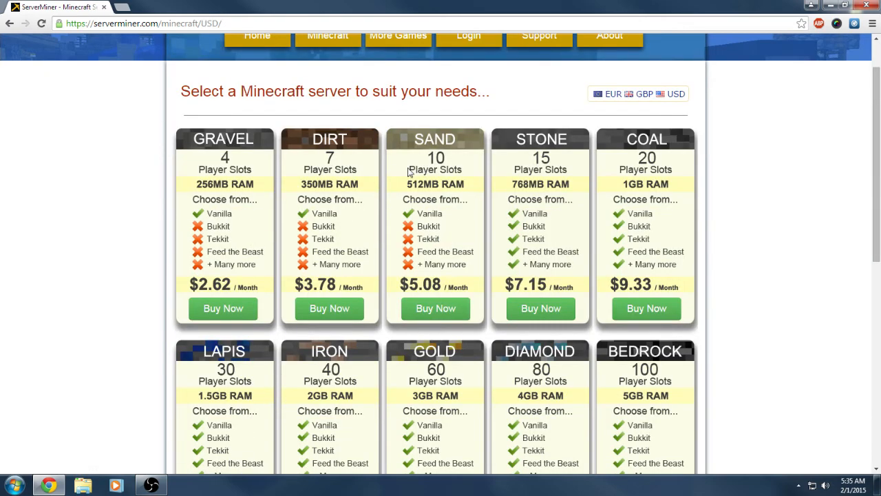
scroll(down, 3)
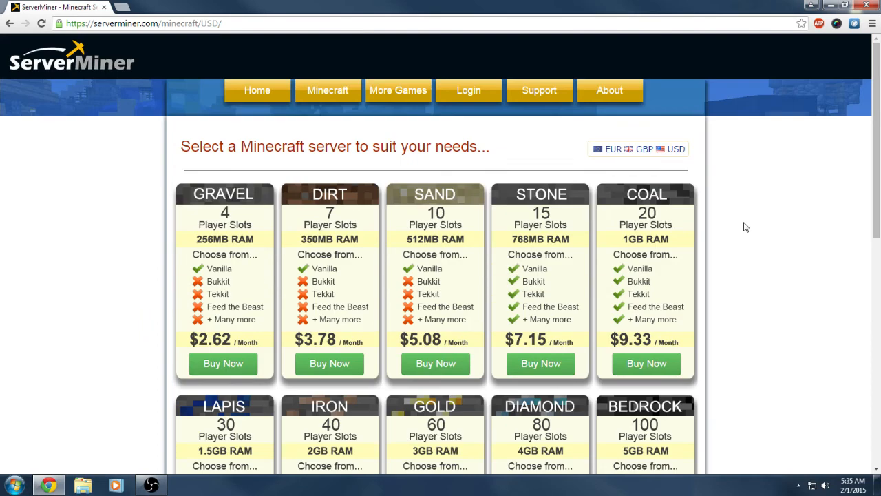
mouse_move(488, 179)
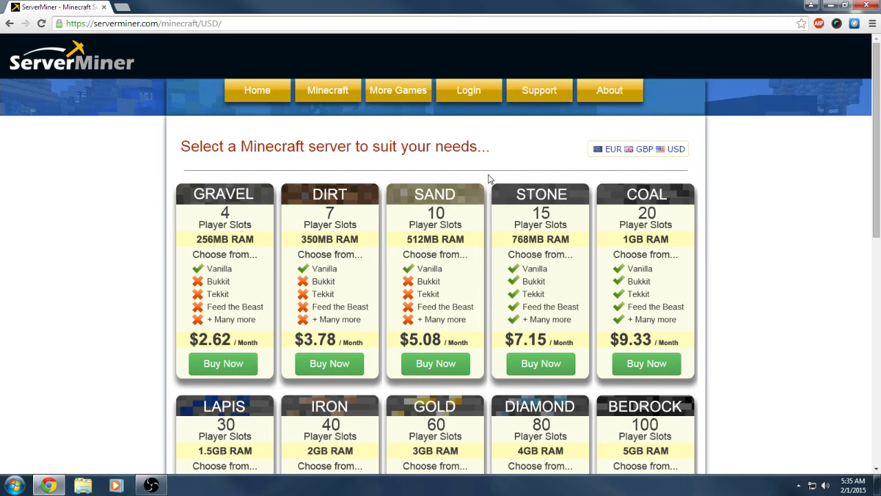
mouse_move(493, 152)
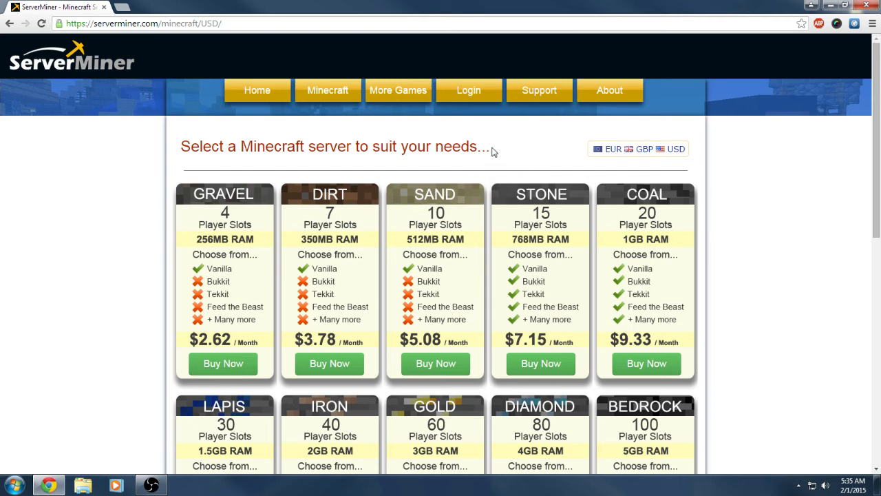
mouse_move(257, 90)
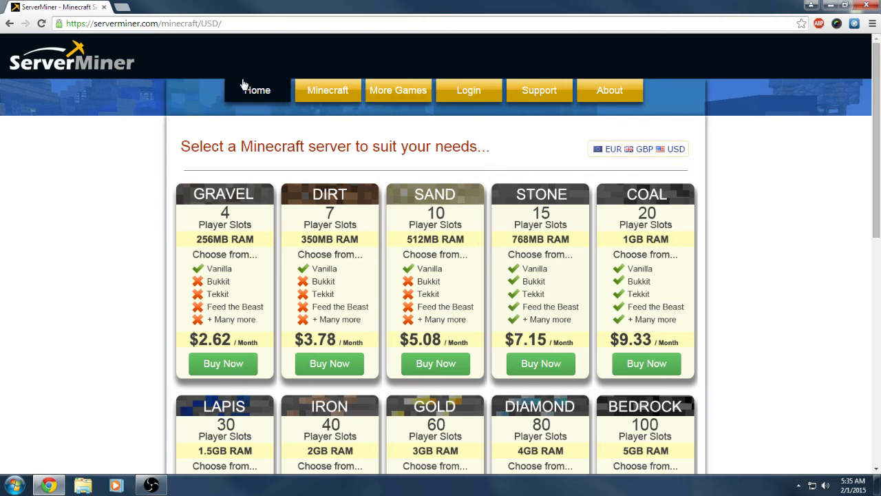
- Go Home and scroll down to the 'Why choose ServerMiner?' features
click(257, 89)
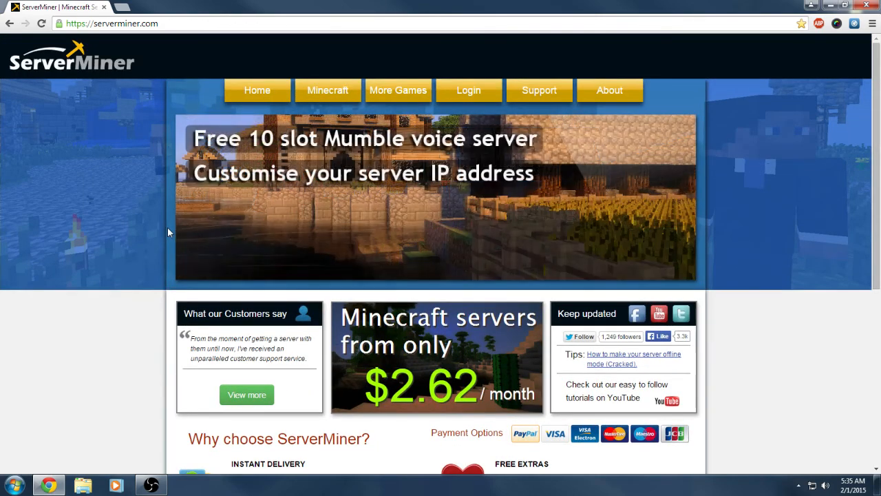
scroll(down, 3)
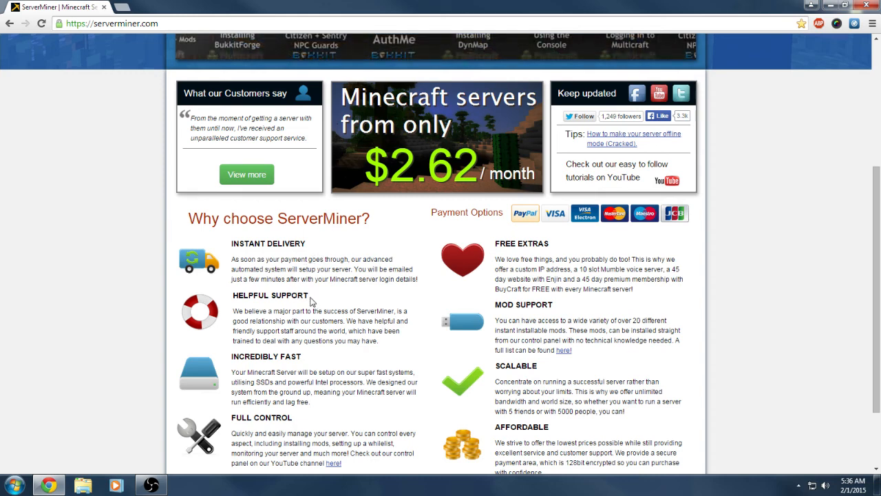
mouse_move(337, 291)
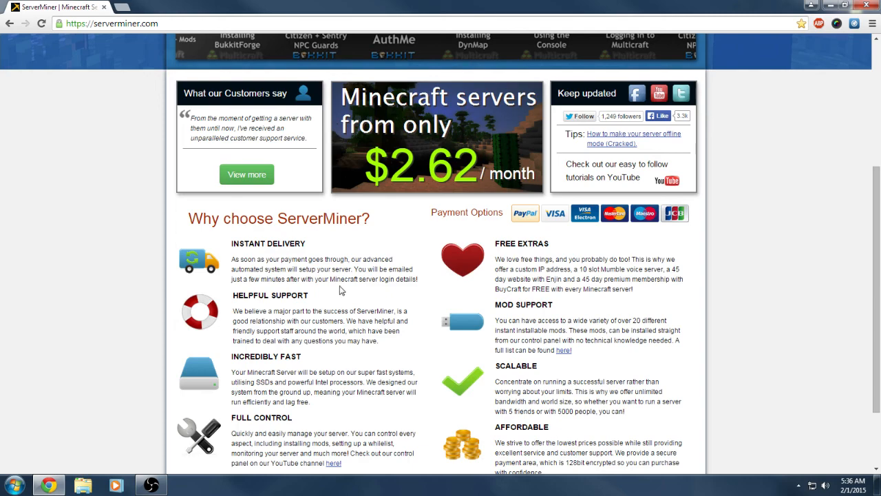